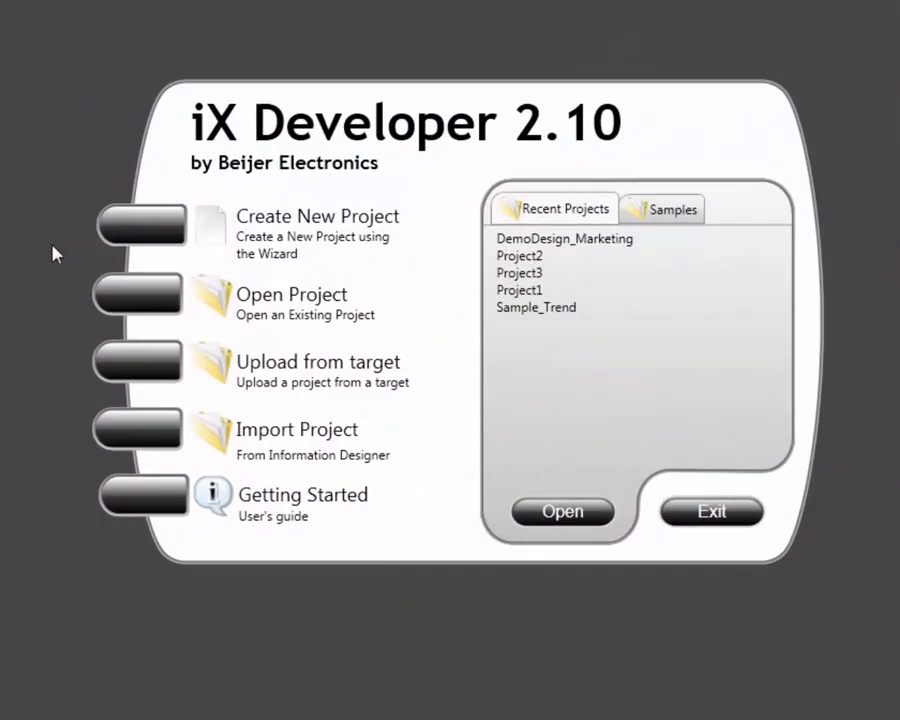
mouse_move(145, 225)
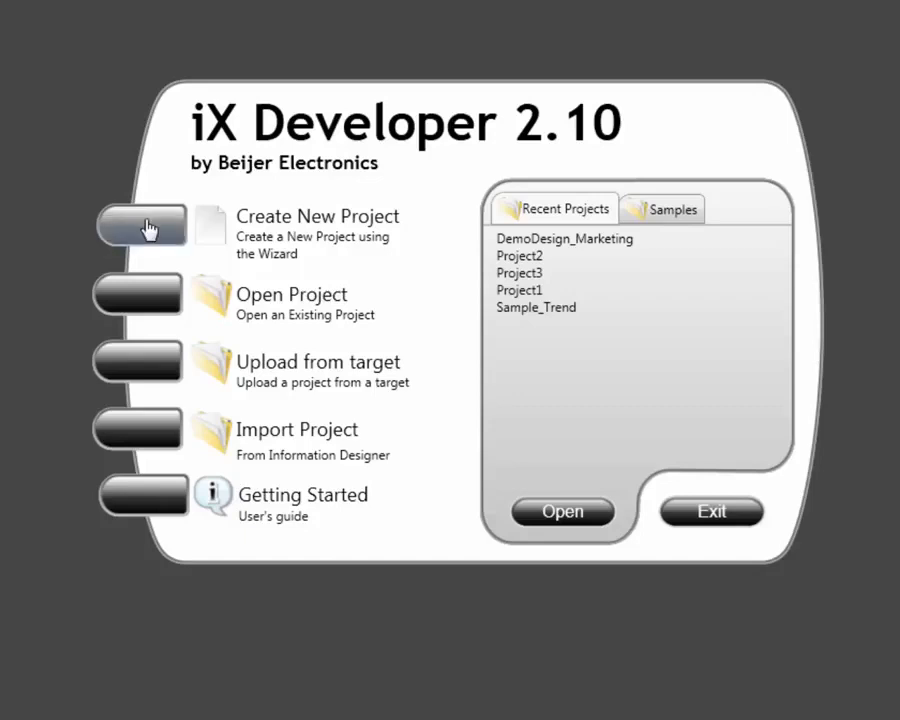
- Create a new project, browse the panel gallery, and pick PC at 800x600 as target
click(140, 225)
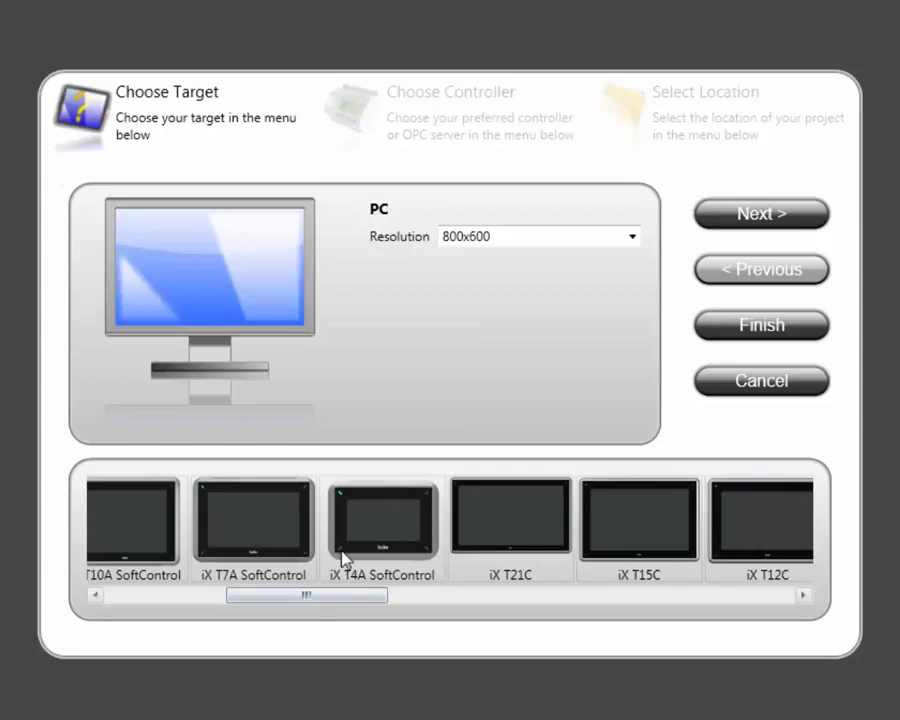
click(380, 528)
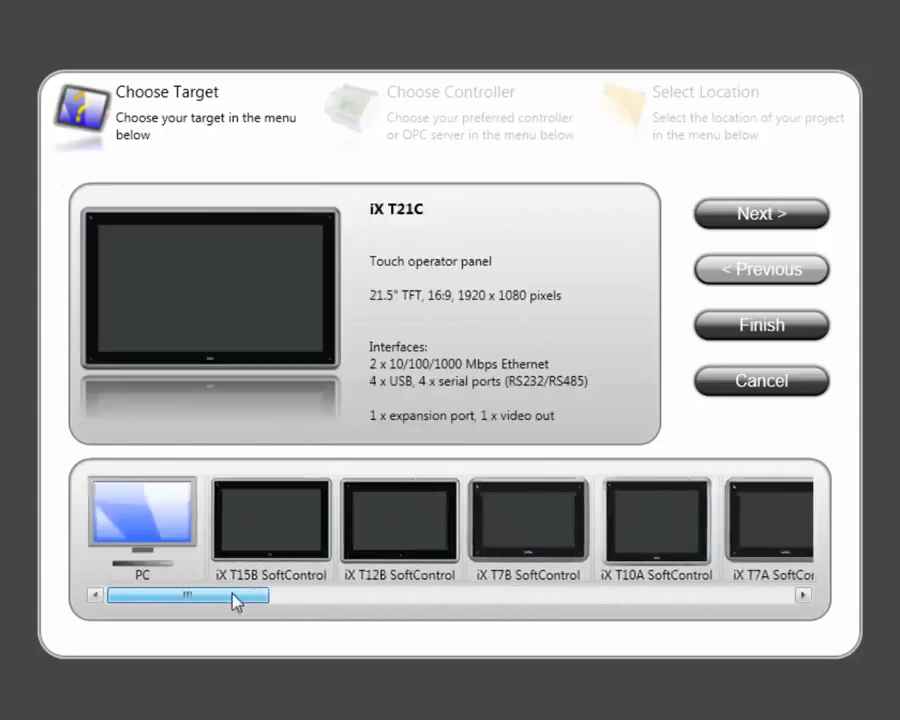
click(150, 525)
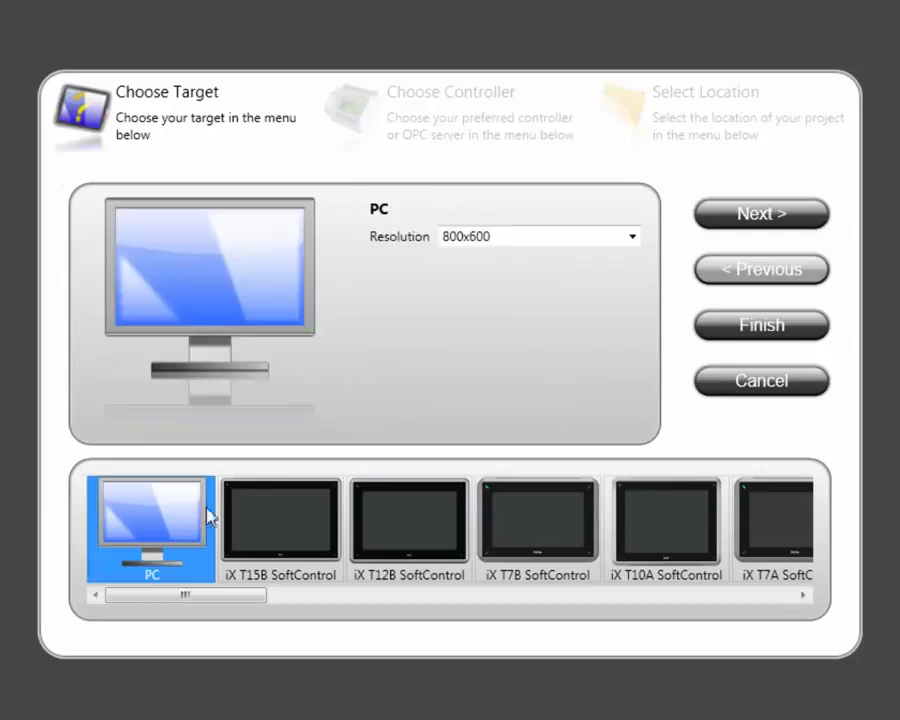
click(631, 236)
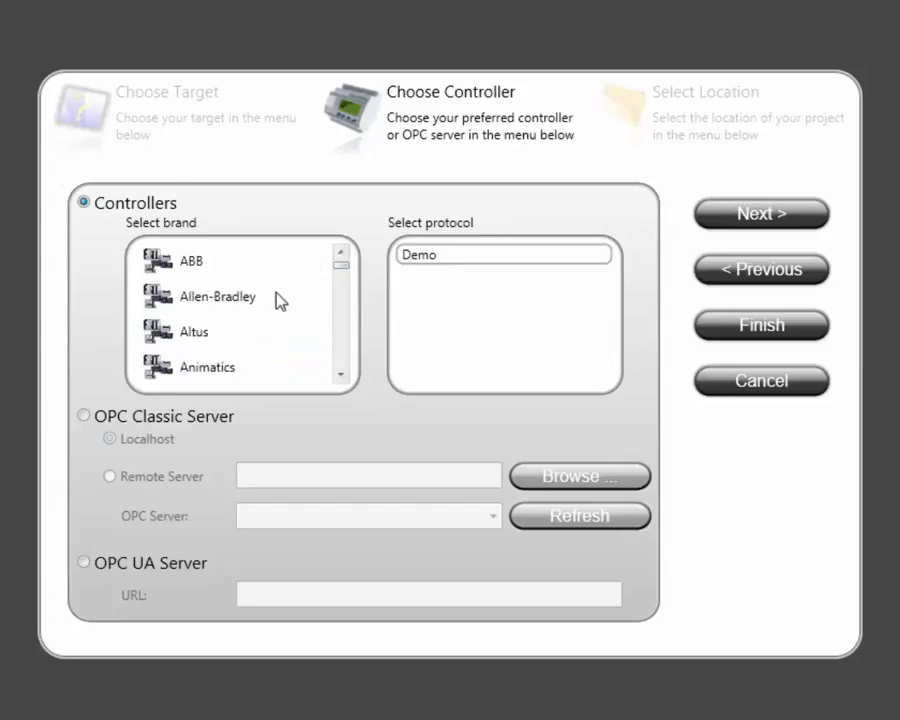
- Select SAIA as the controller brand from the Controllers list
click(200, 331)
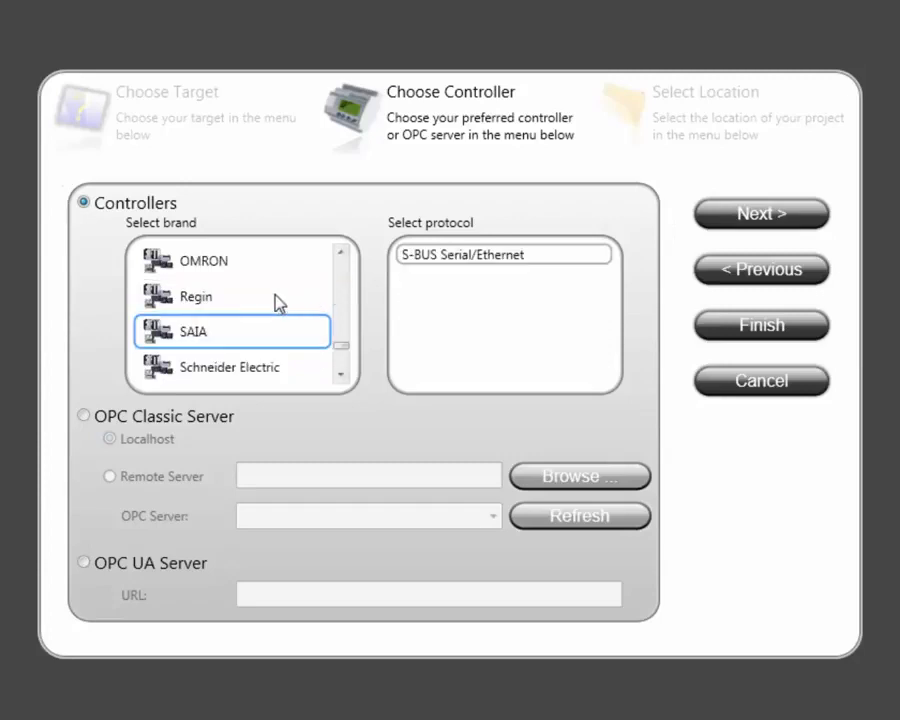
scroll(down, 3)
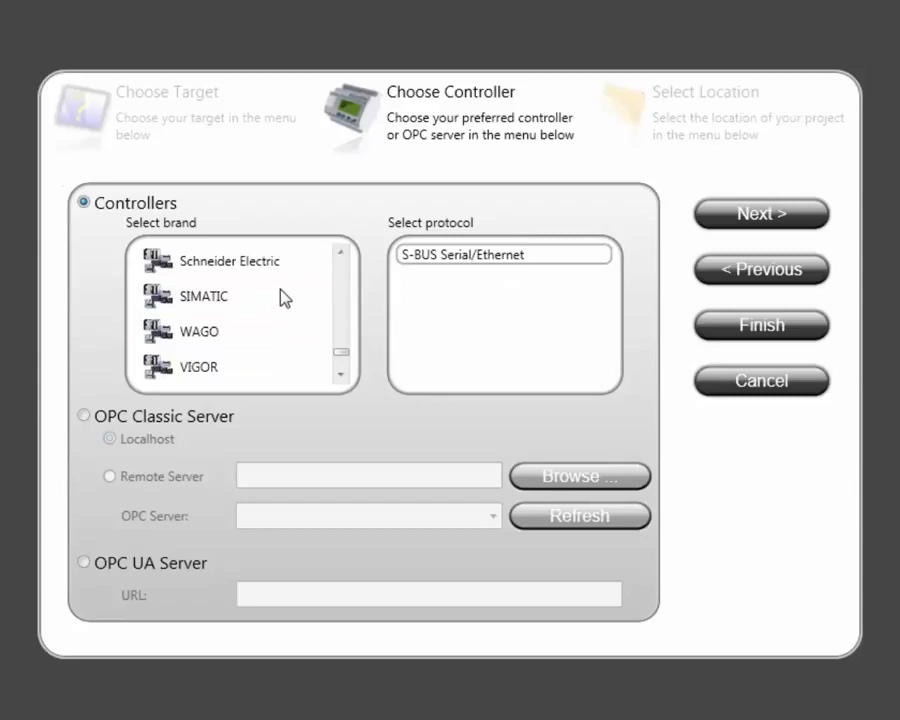
click(205, 296)
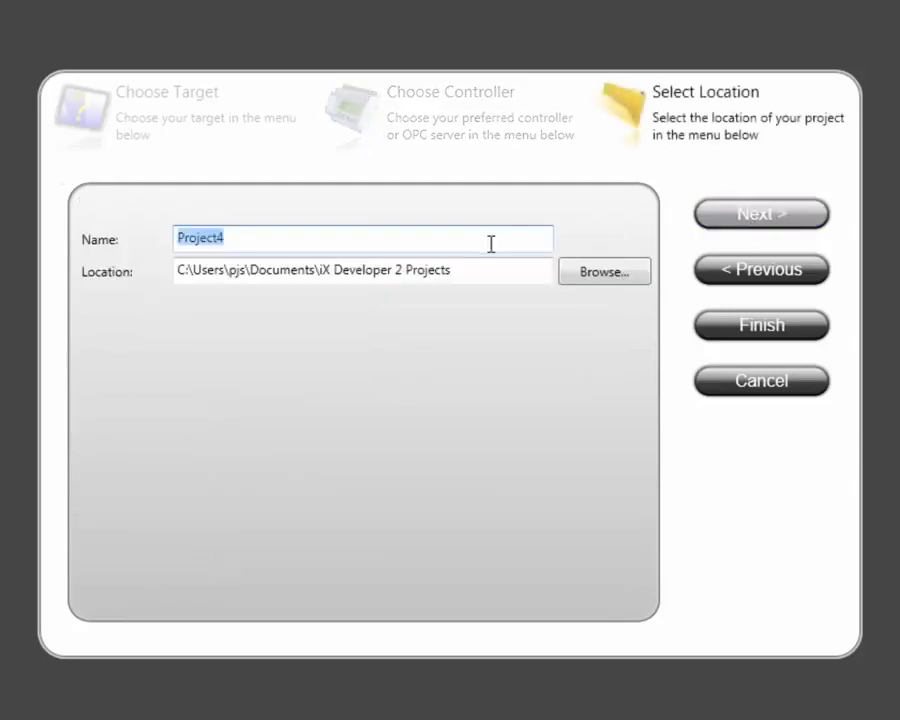
- Enter MyFirstApplication as the project name and finish the wizard
text(MyP)
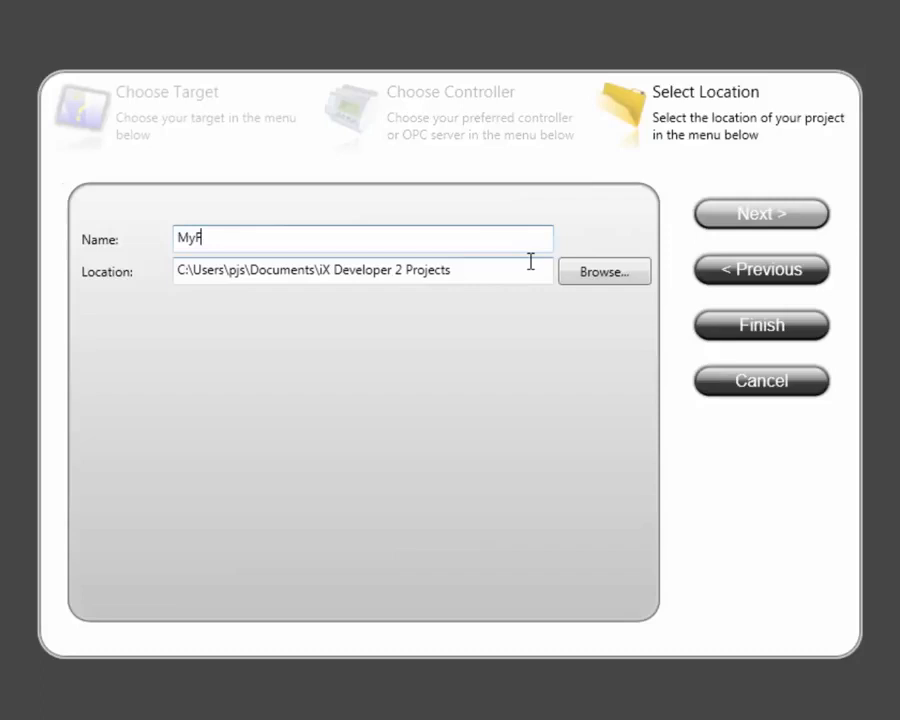
text(irstA)
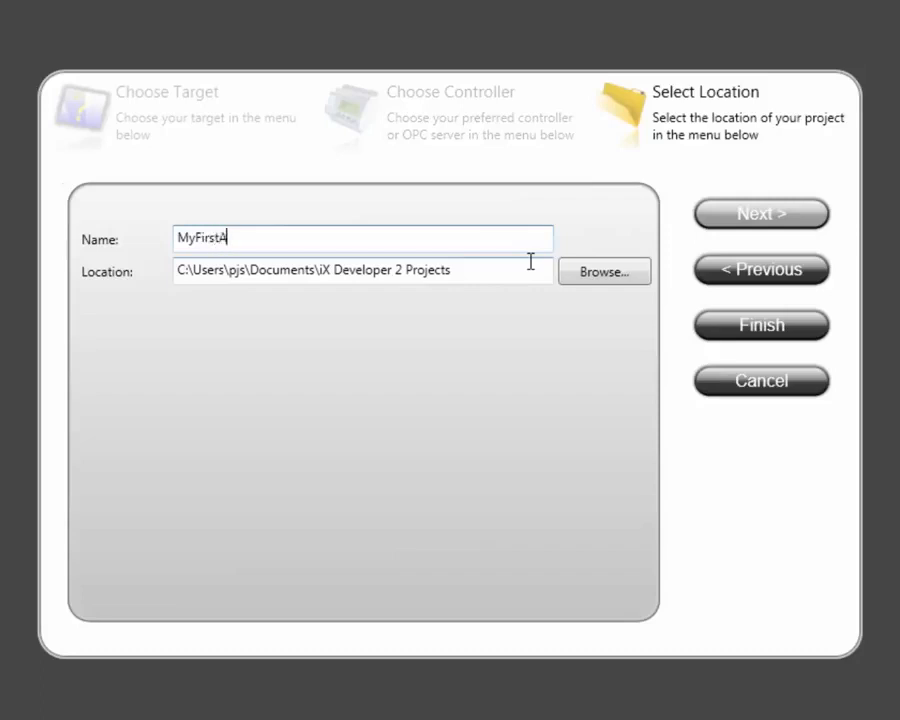
text(pplicatio)
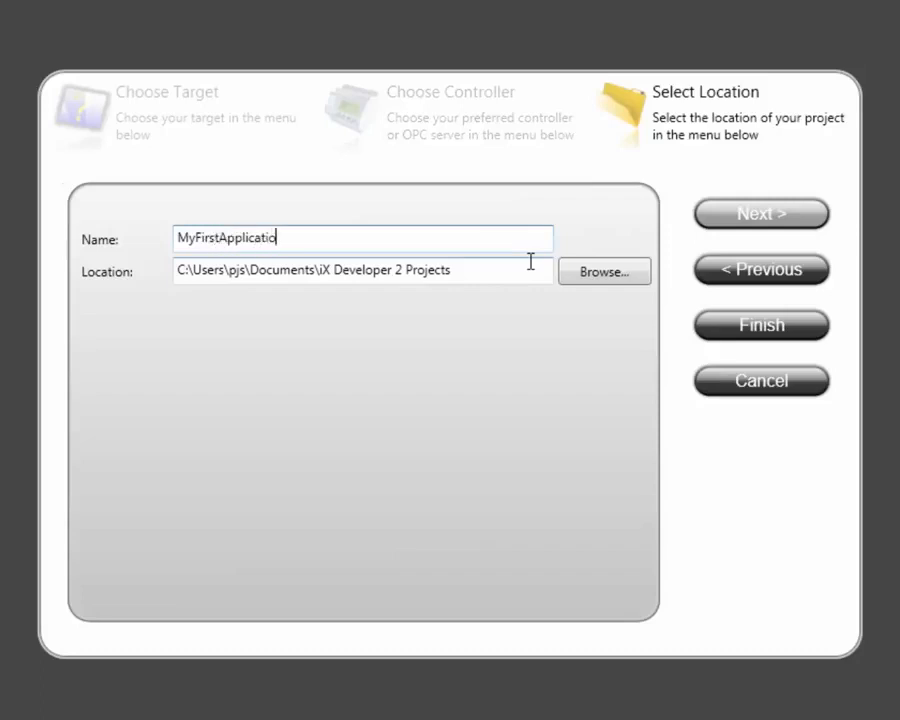
click(760, 325)
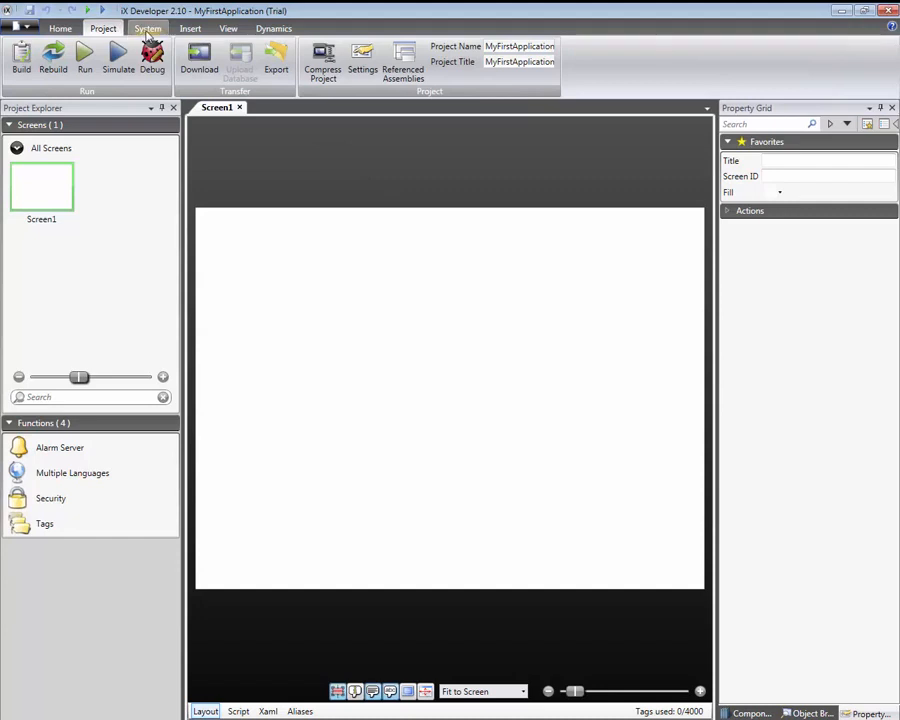
- Browse the Insert and View ribbon tabs, then return to the Home tab
click(190, 28)
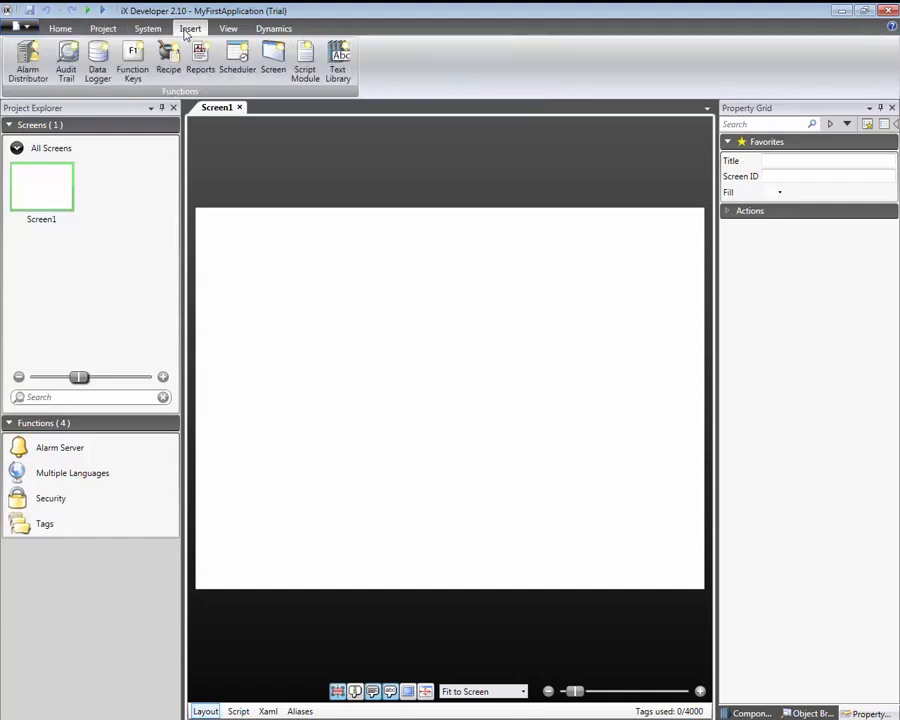
click(228, 28)
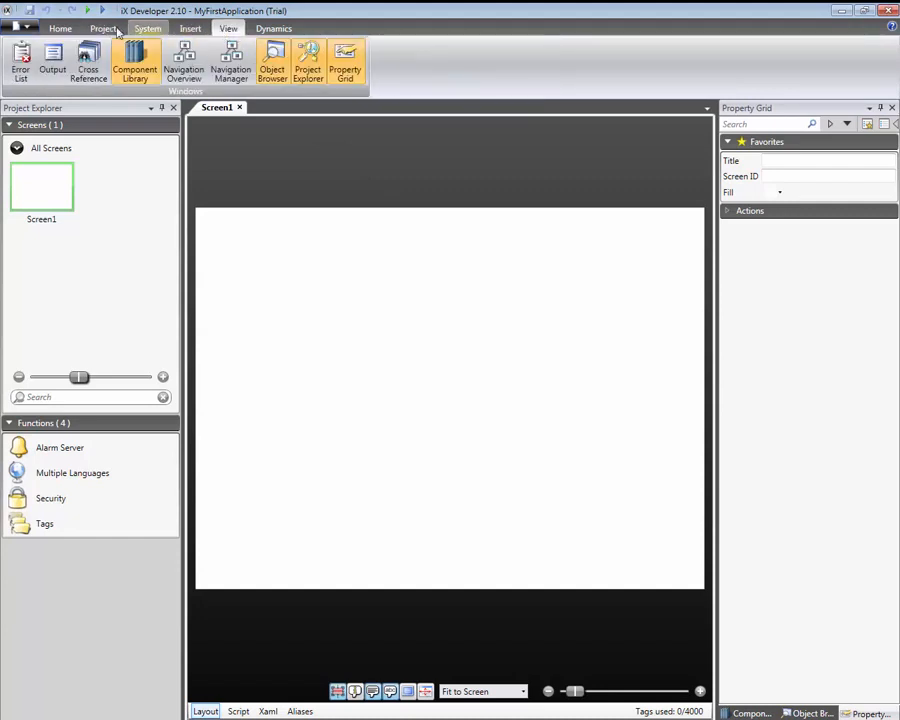
click(60, 28)
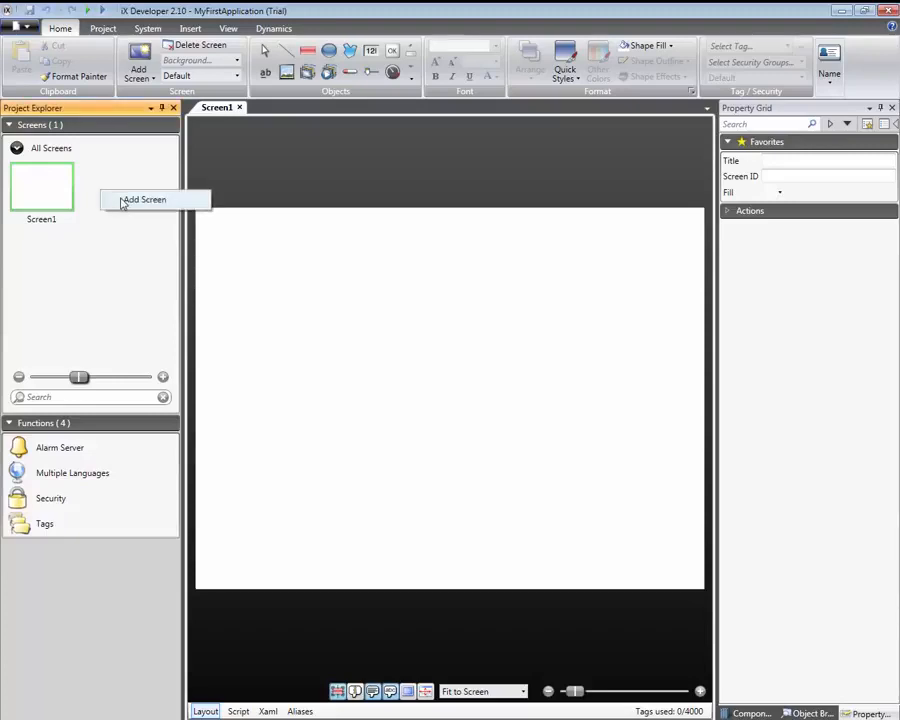
- Add Screen2, Screen3 and Screen4, then move the Project Explorer
click(145, 199)
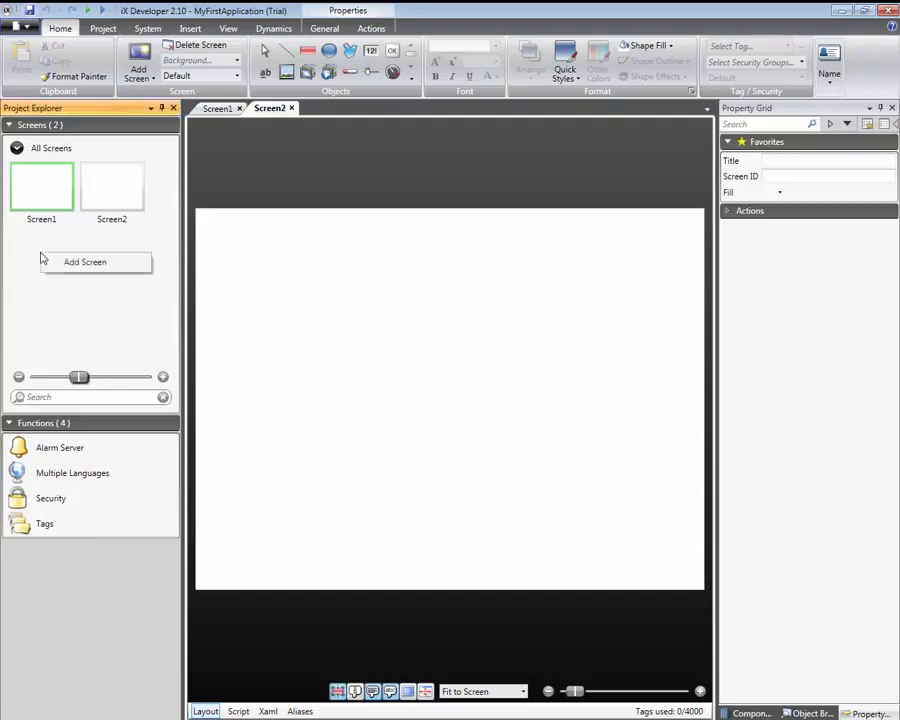
click(84, 261)
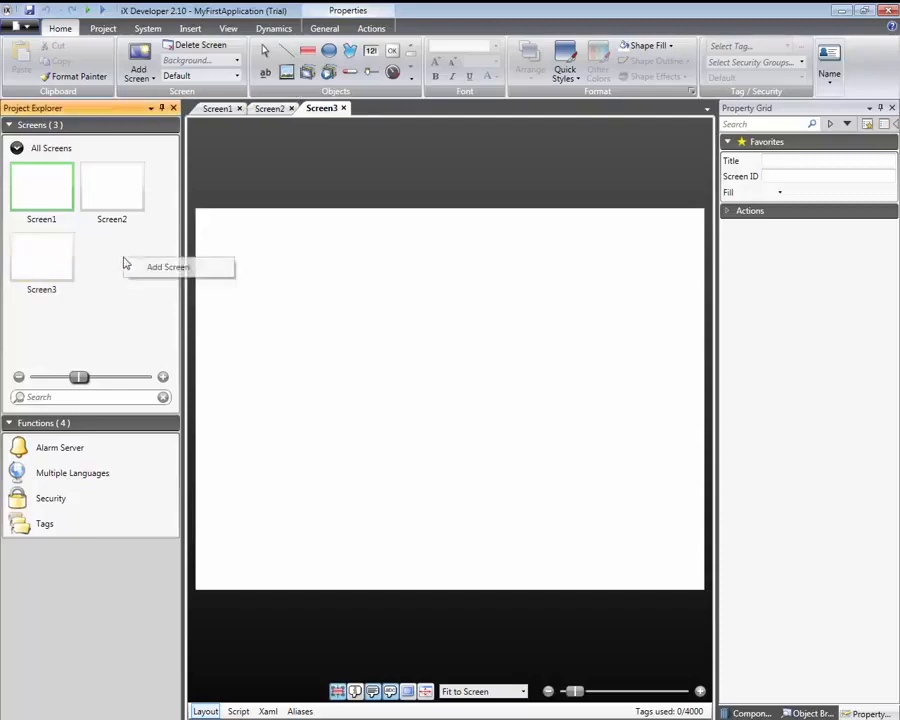
click(168, 266)
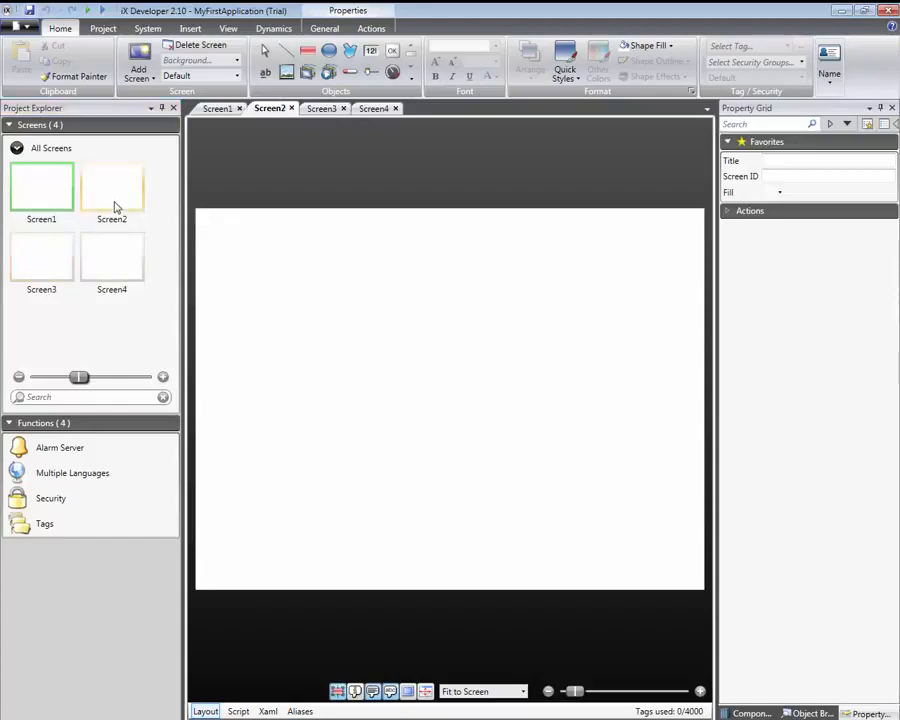
click(41, 187)
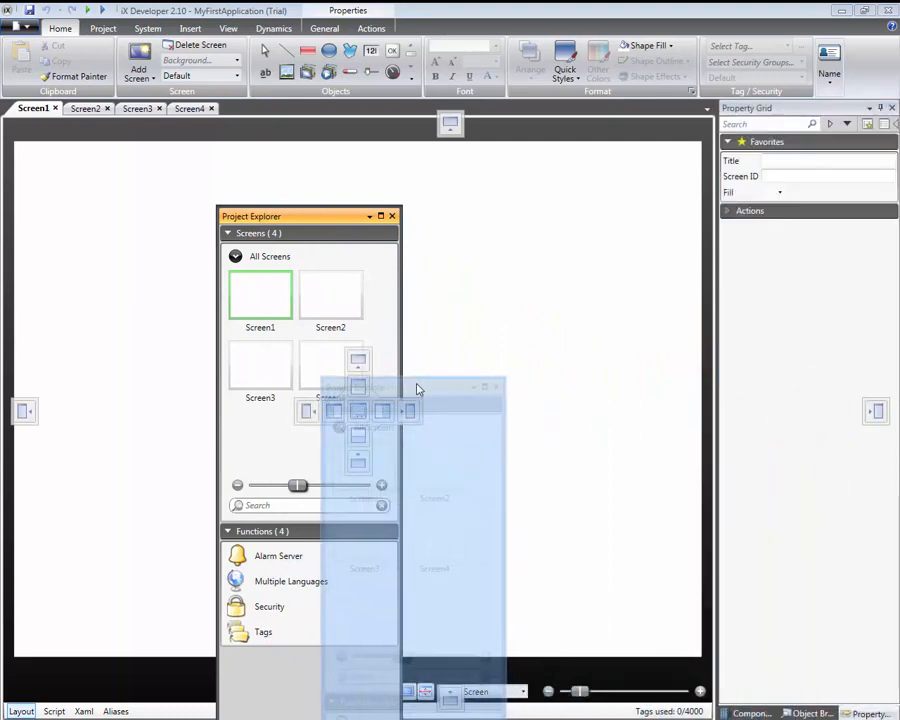
drag(435, 390, 70, 405)
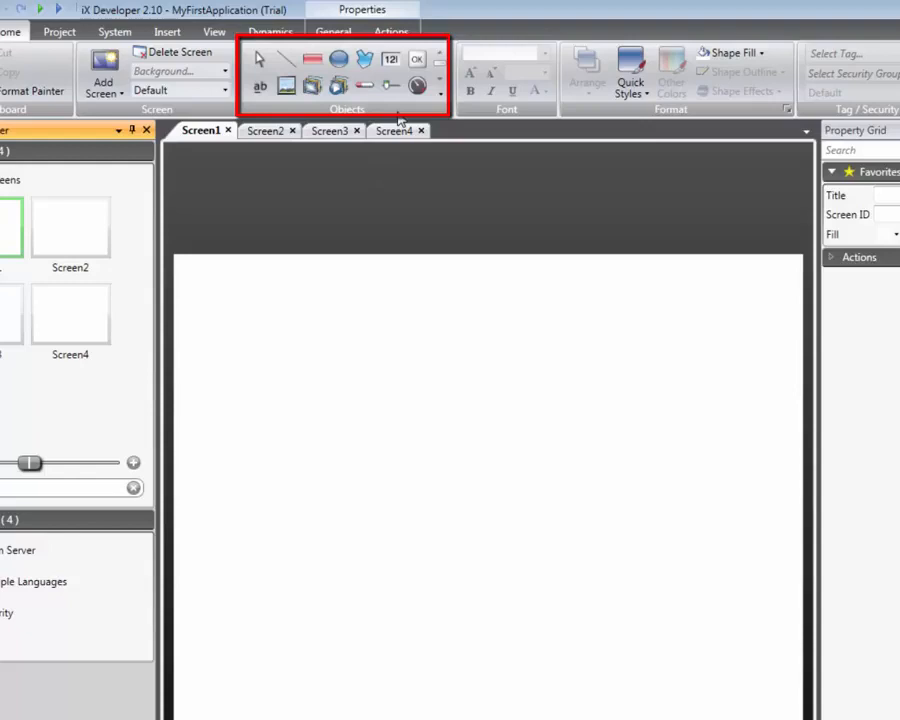
- Draw a 0–100 slider with the Slider tool in the upper middle of Screen1
click(388, 85)
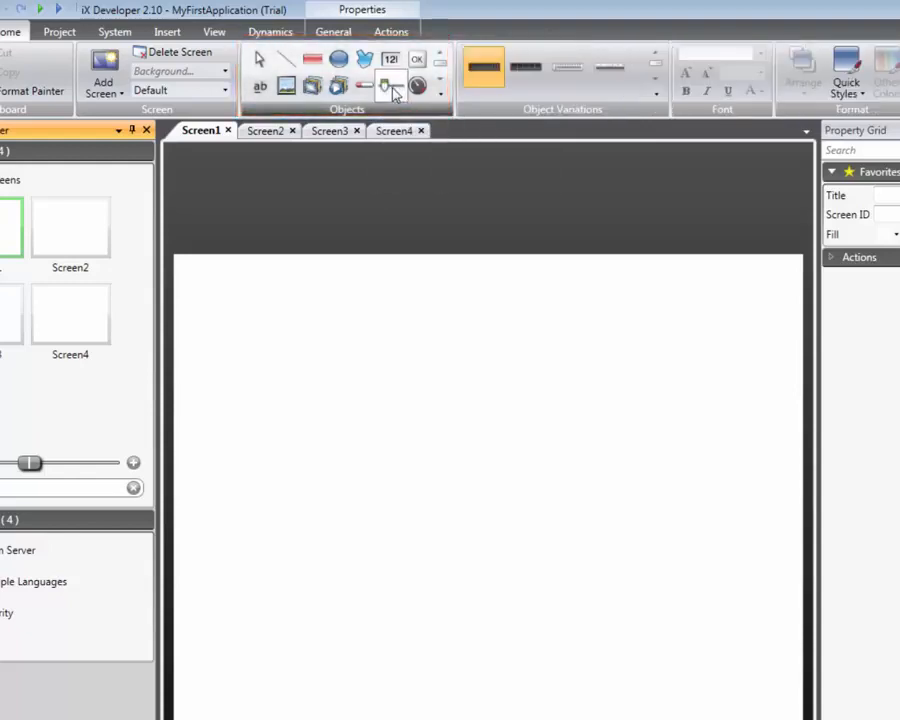
click(390, 85)
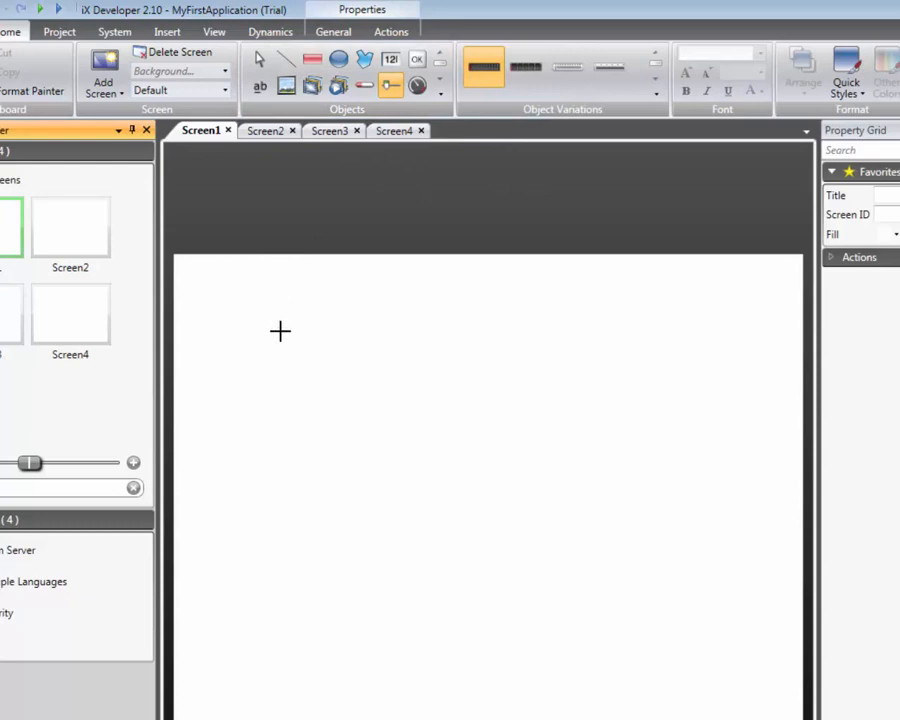
drag(280, 331, 630, 420)
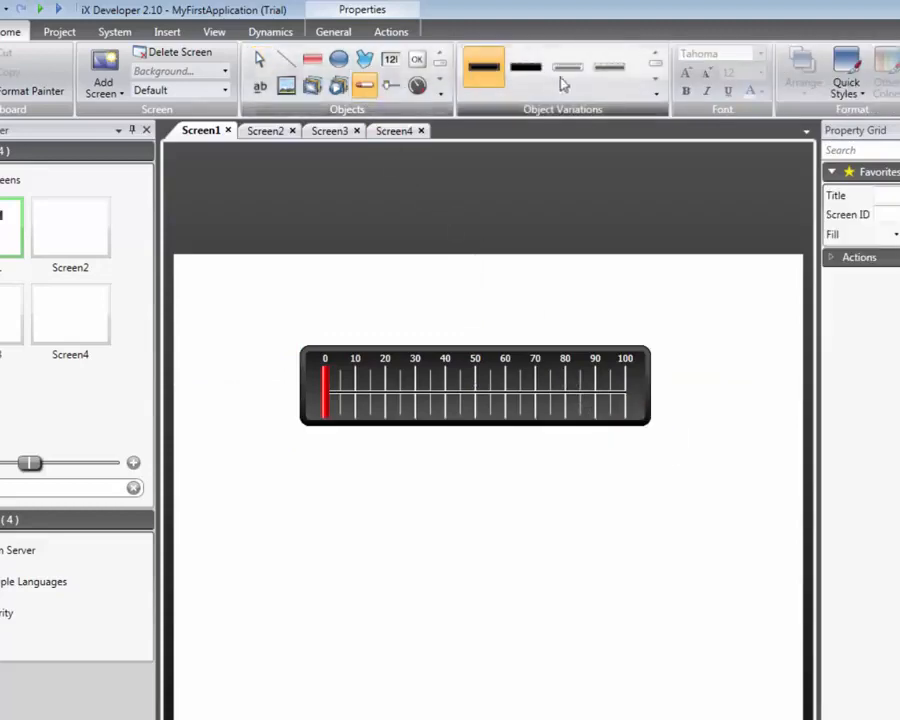
- Choose a silver slider variation and draw it below the first slider
click(655, 95)
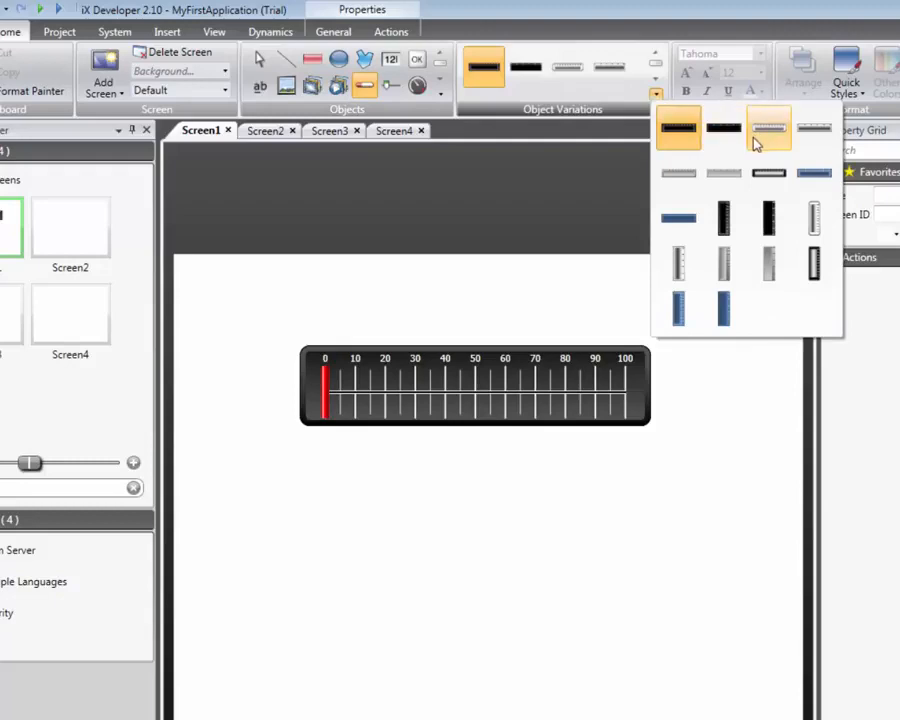
click(768, 128)
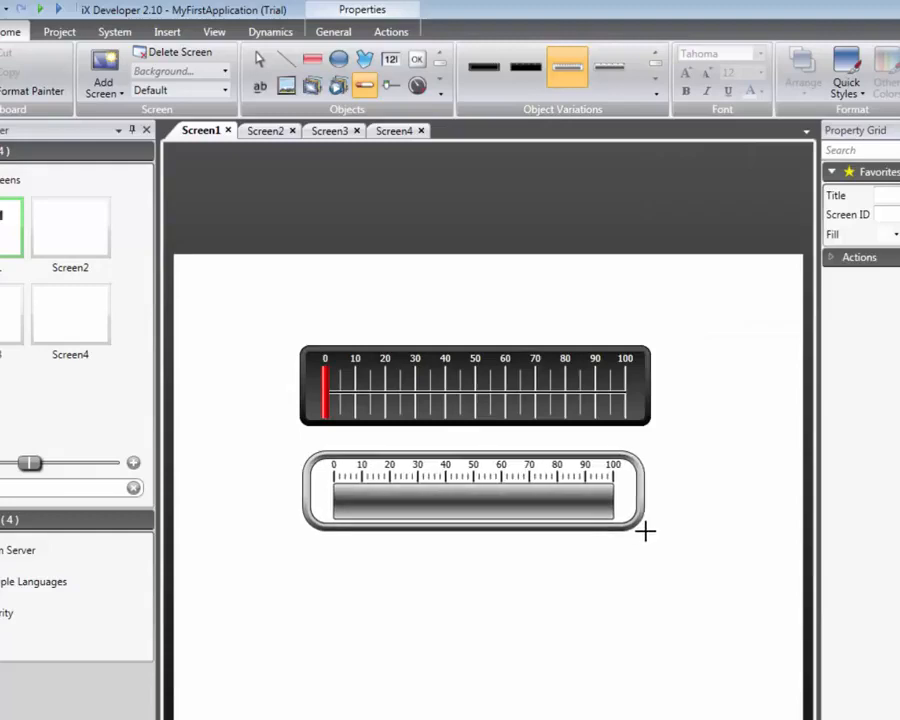
click(475, 490)
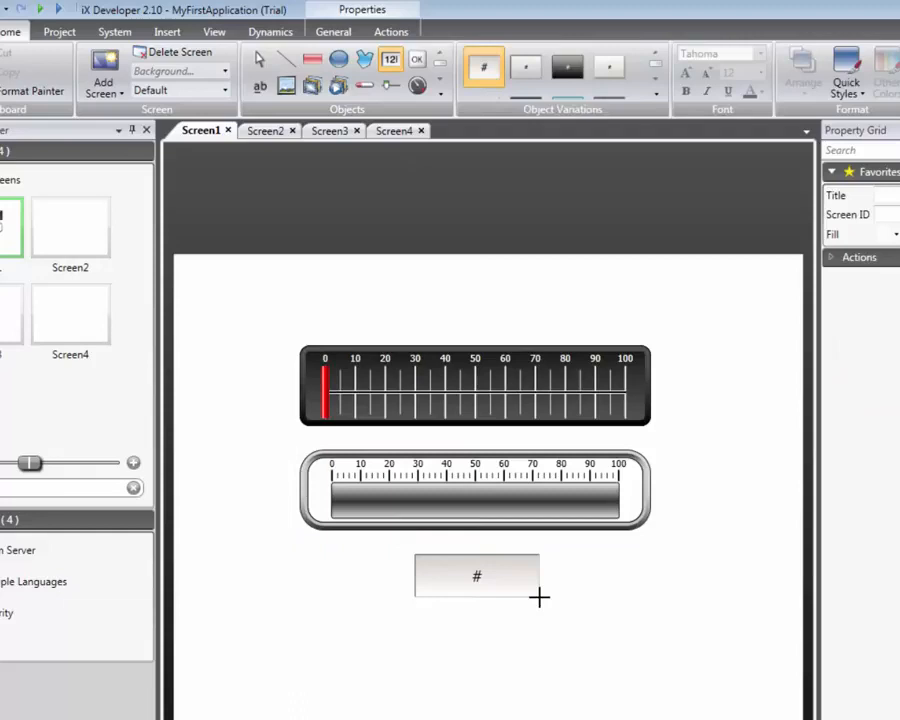
- Select the analog numeric and enter 'units' as its value suffix
click(477, 575)
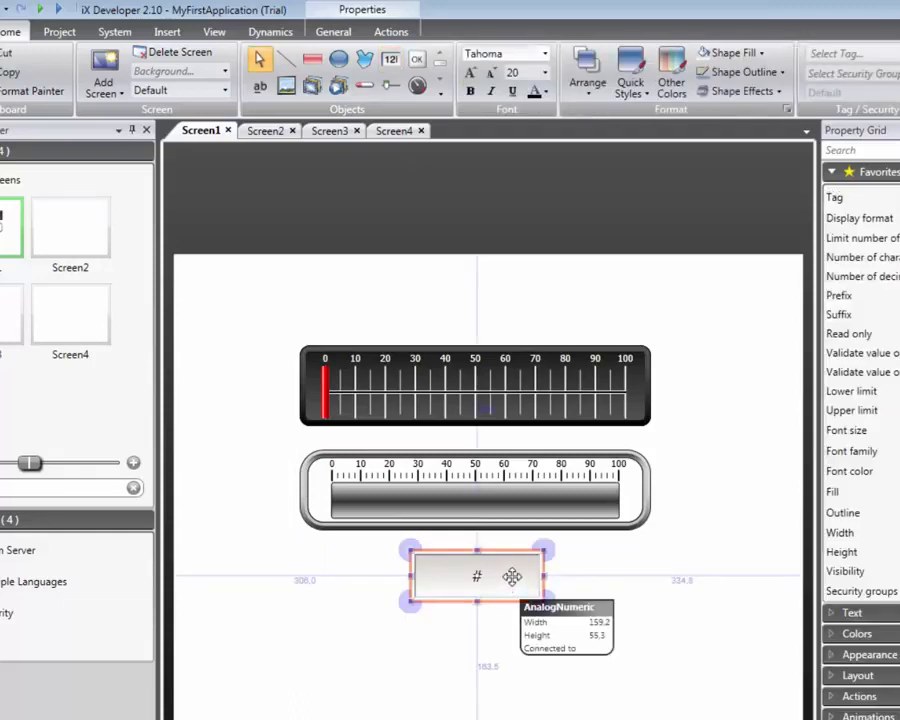
click(333, 31)
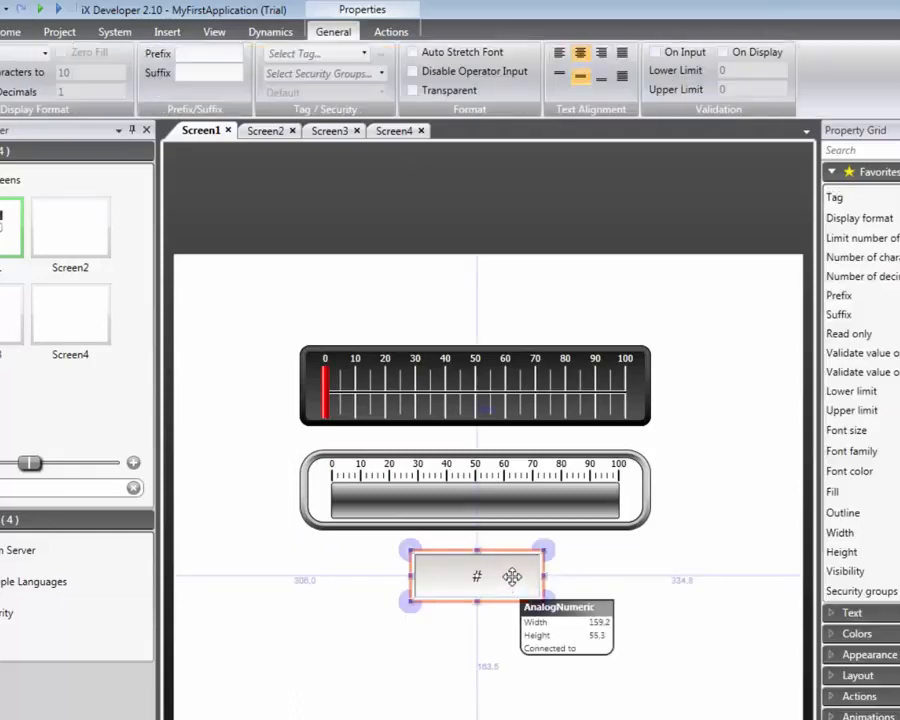
click(205, 72)
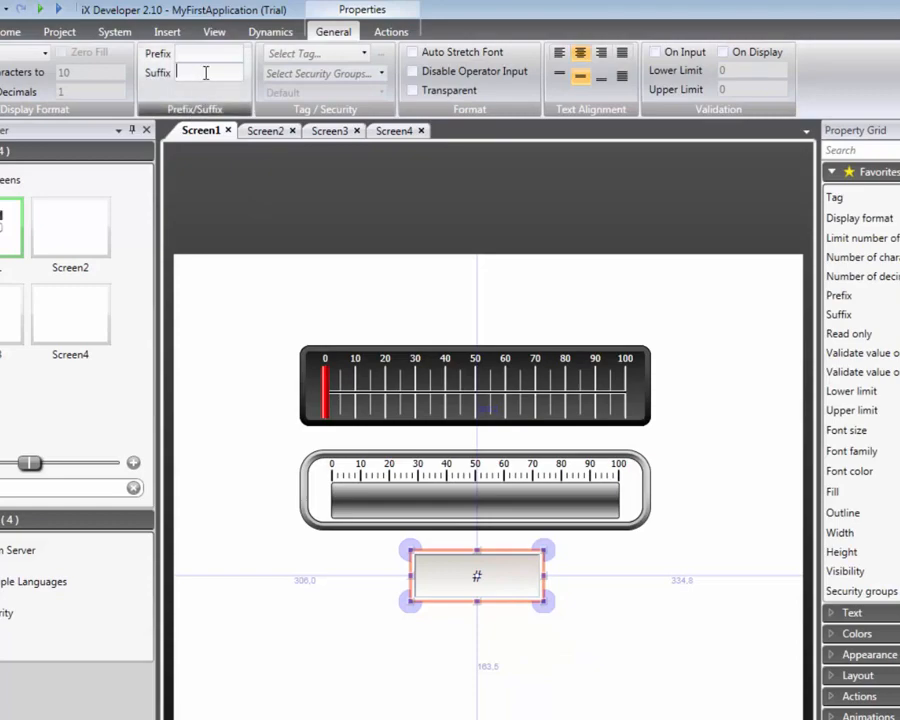
text(units)
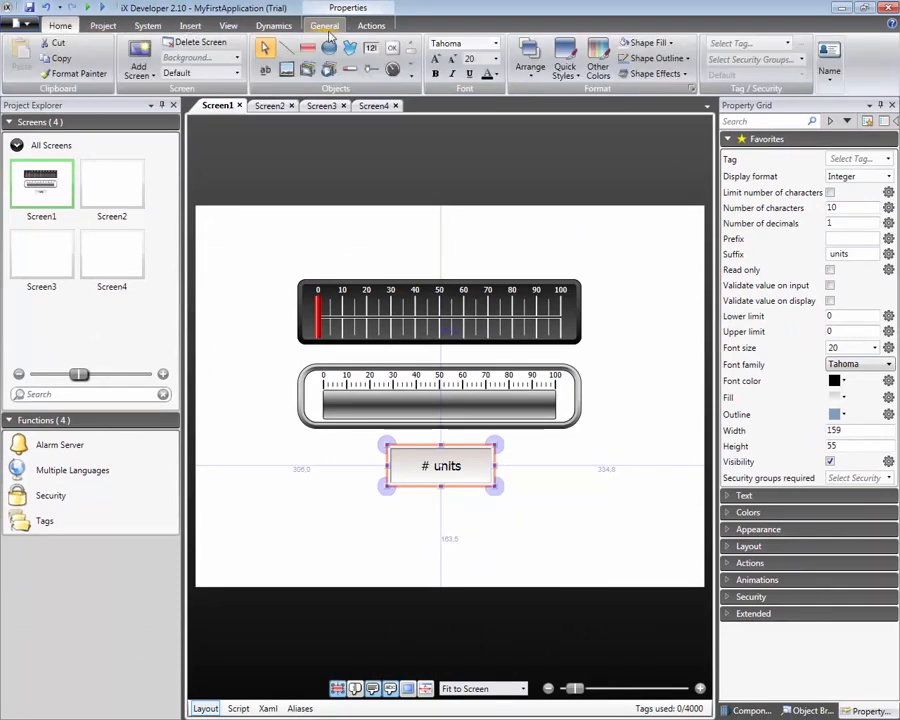
- Set the analog numeric's font colour to red from the Font Color palette
click(489, 74)
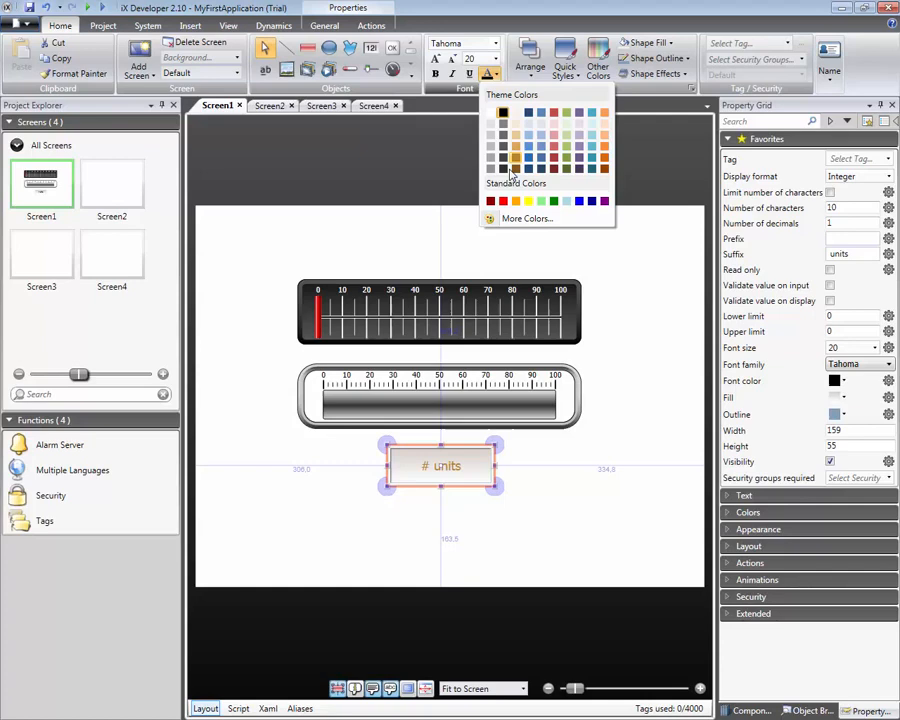
click(503, 201)
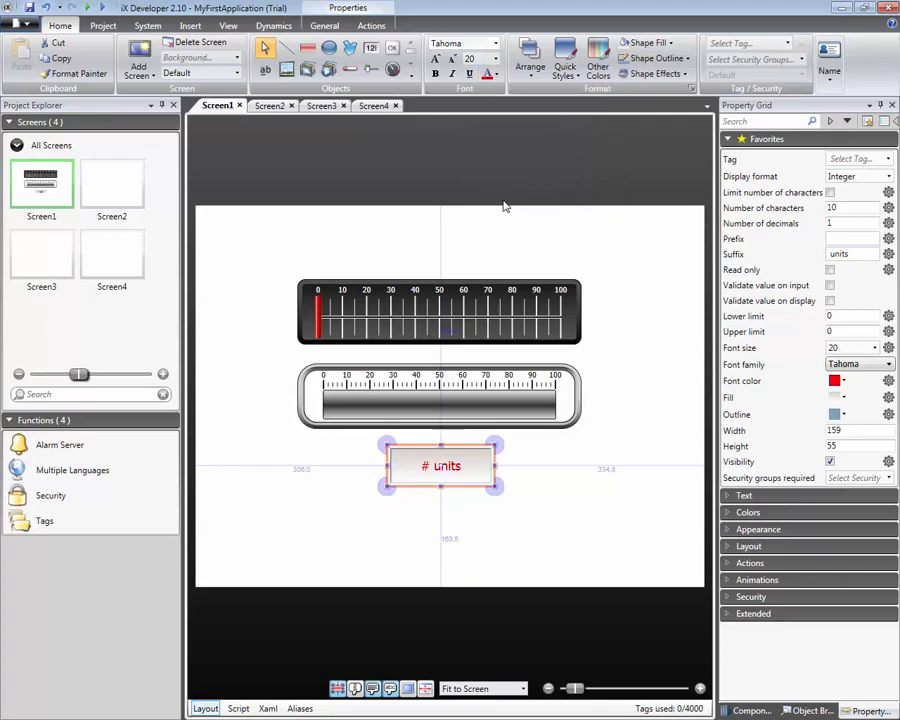
mouse_move(820, 182)
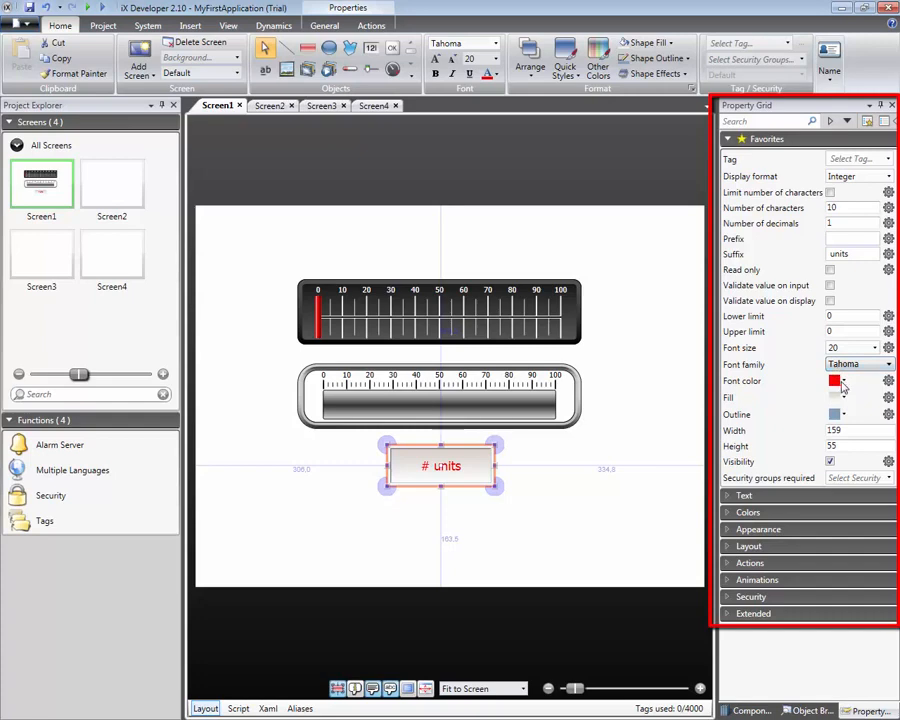
click(845, 381)
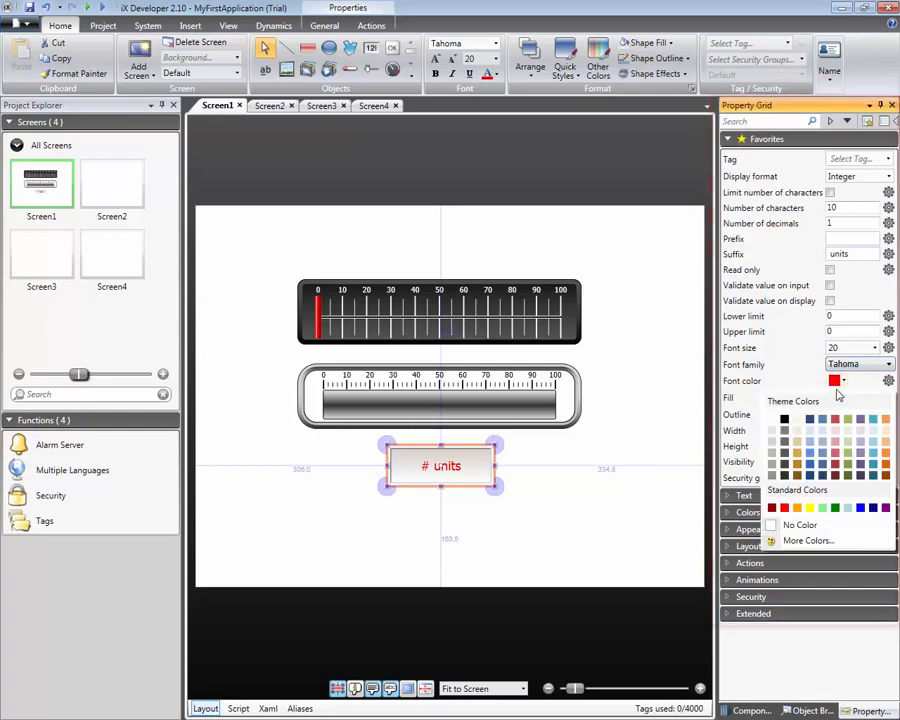
click(784, 418)
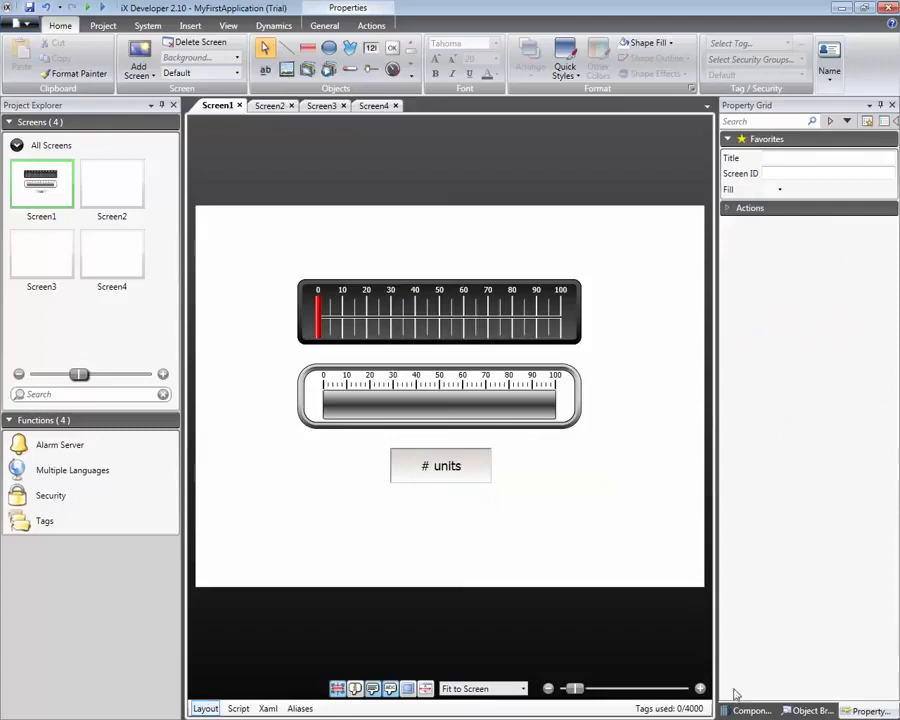
- Drag Warning.lib from iX Symbols > Warnings to the right of the numeric
click(748, 710)
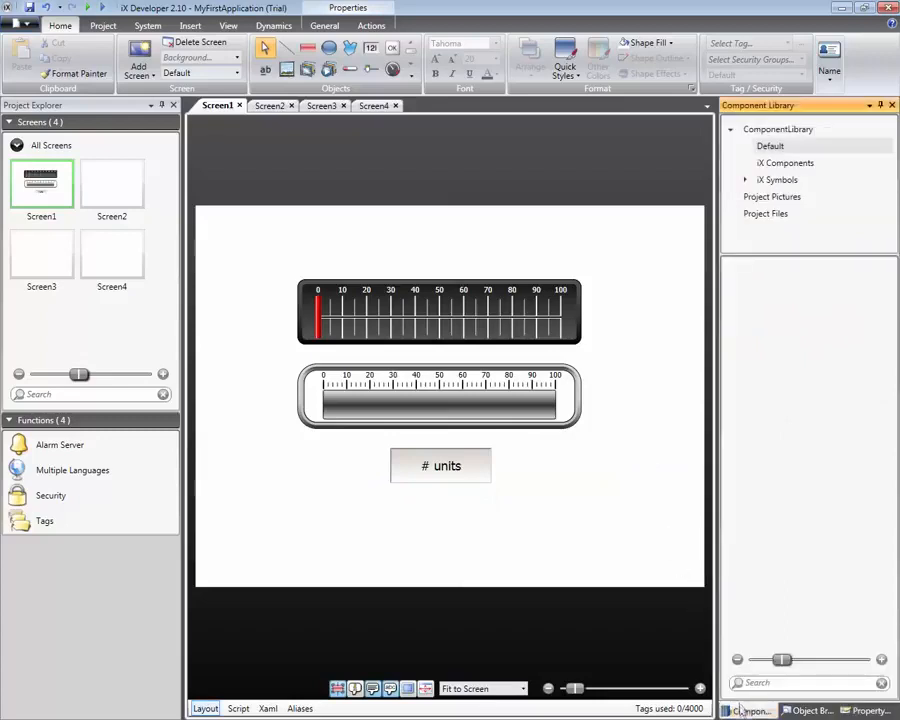
click(746, 180)
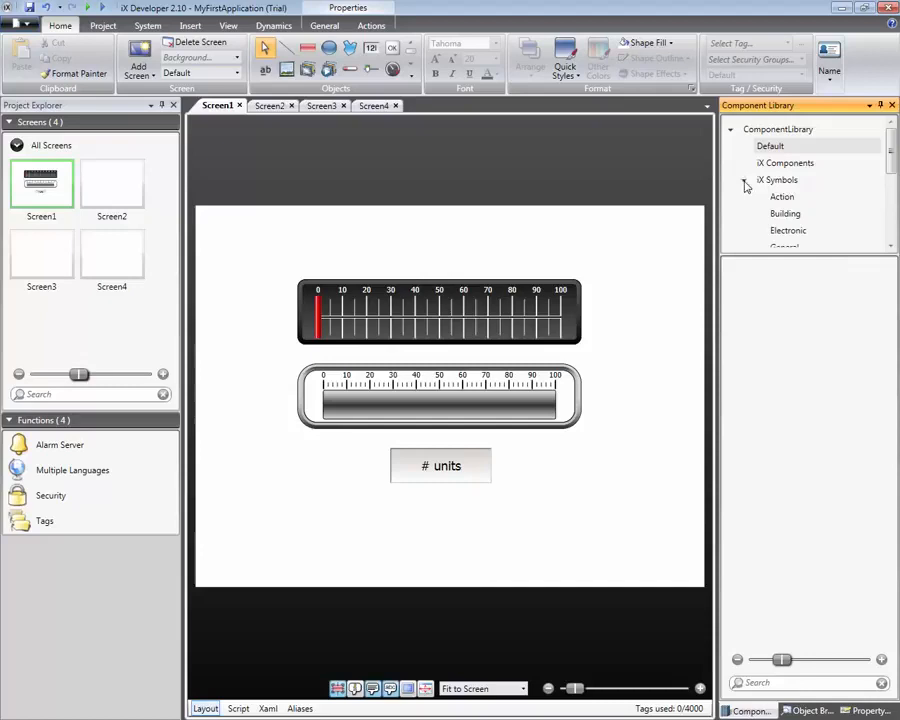
click(785, 213)
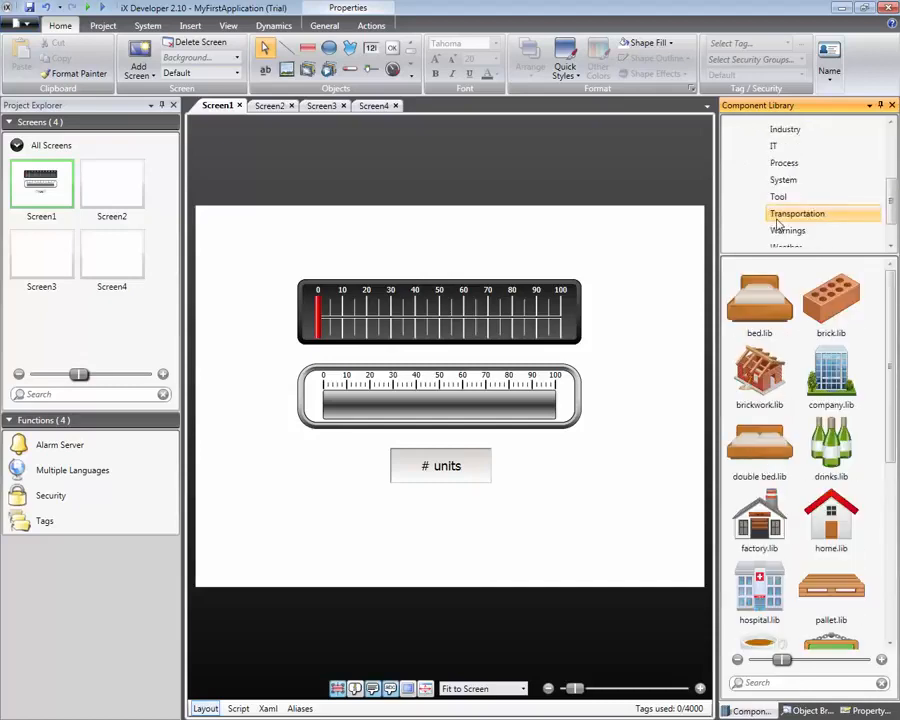
click(788, 196)
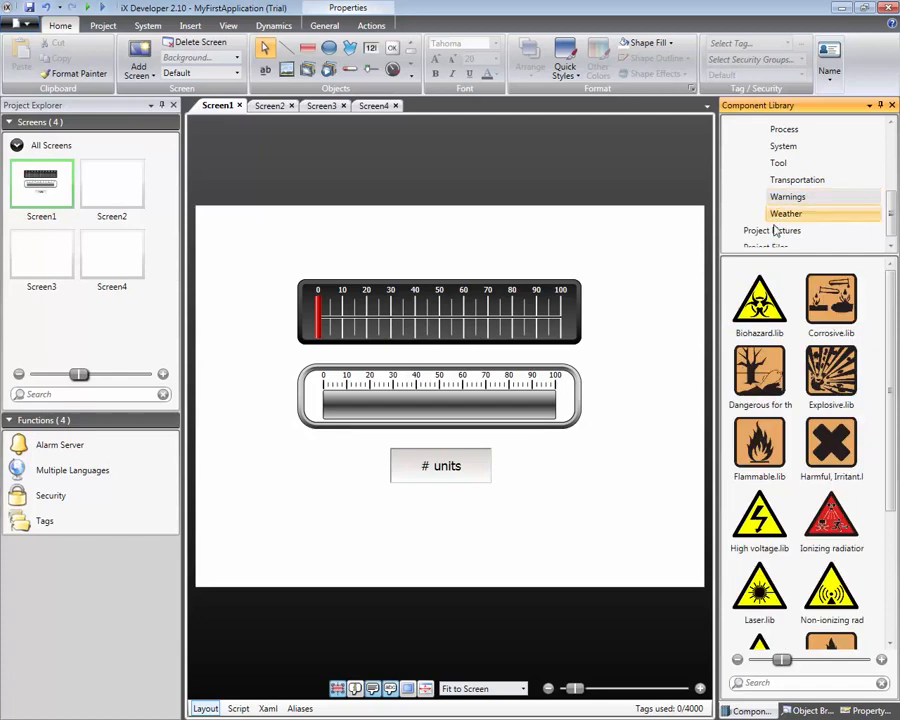
scroll(down, 3)
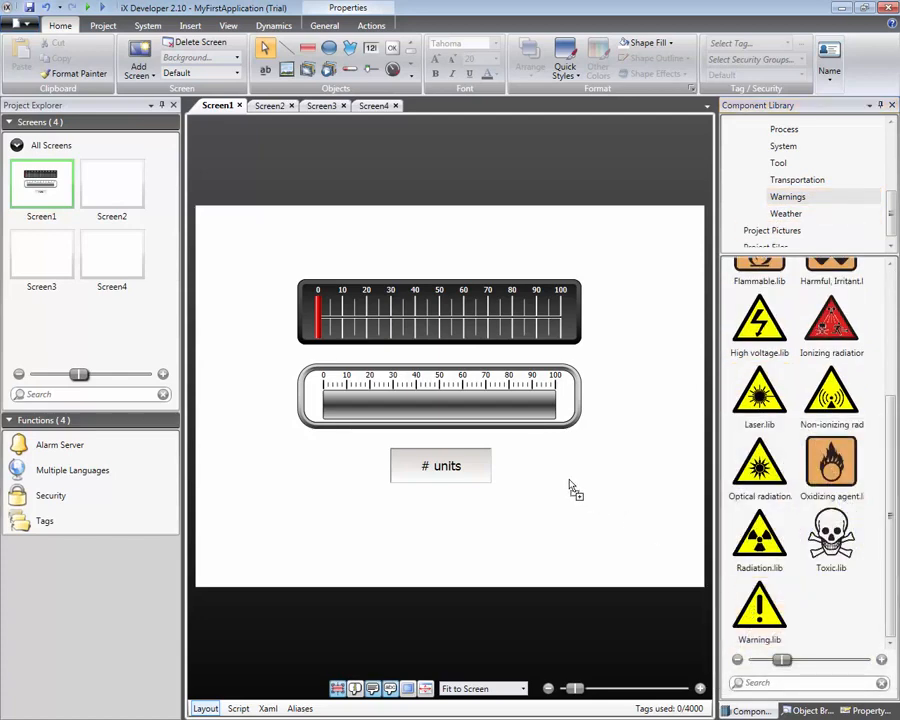
drag(759, 600, 540, 465)
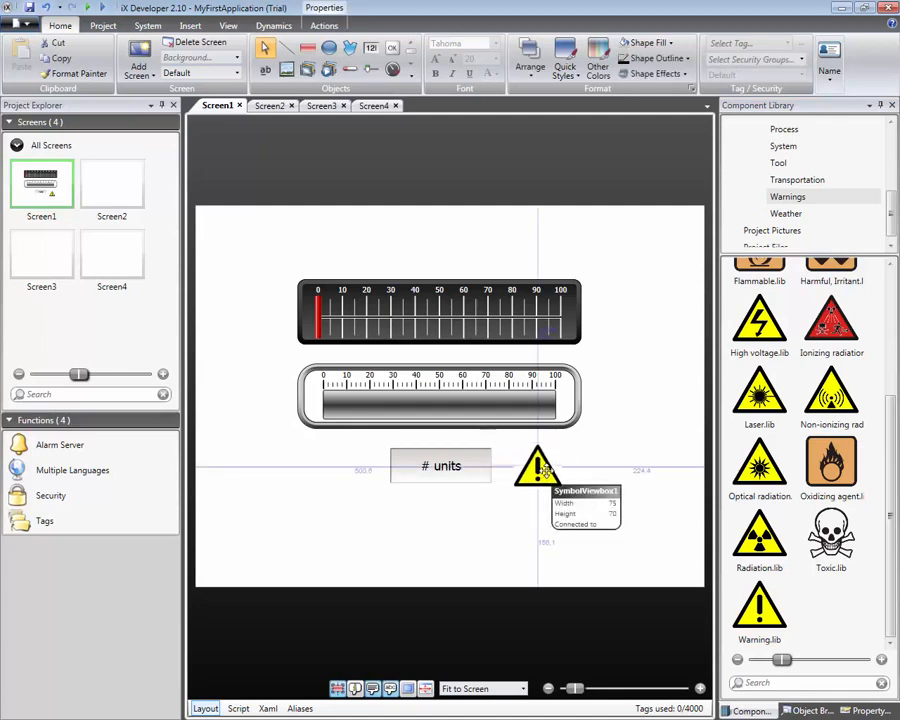
click(538, 465)
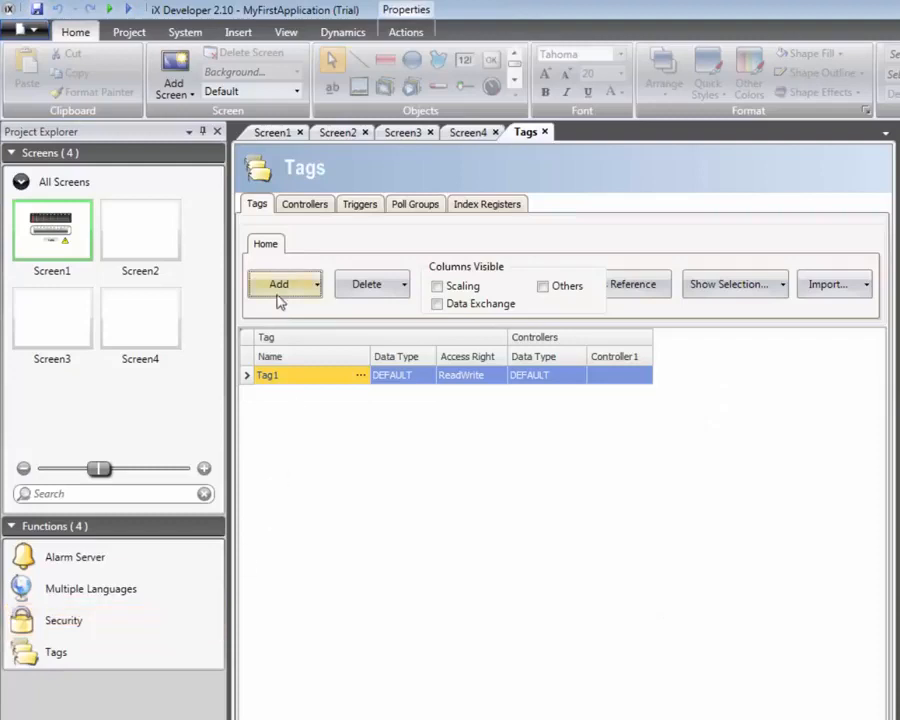
- Add a tag named WaterTemperature with Controller1 address D0
click(278, 284)
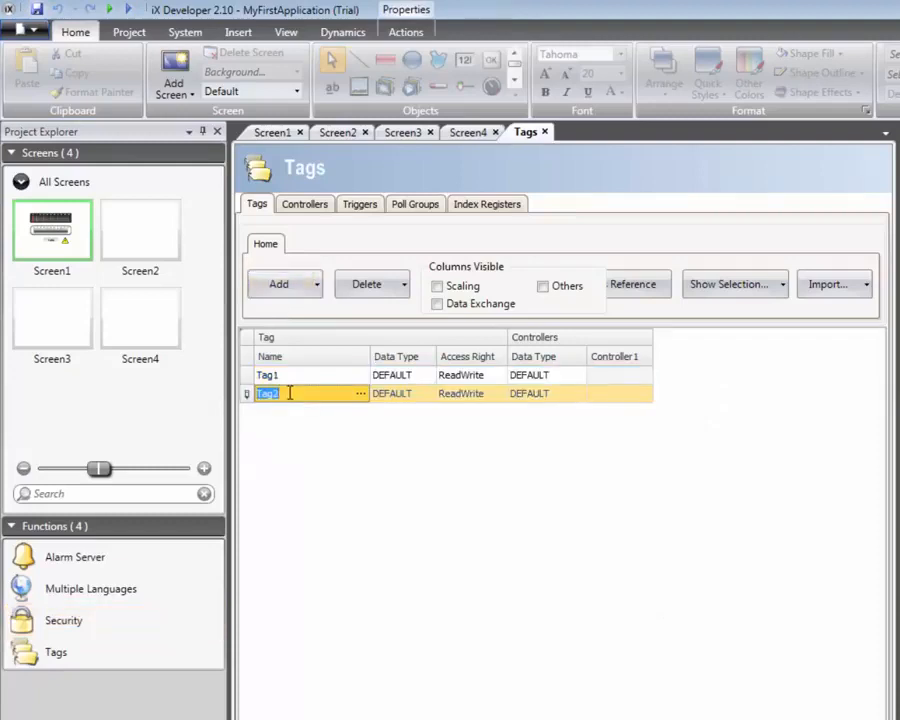
text(Water1)
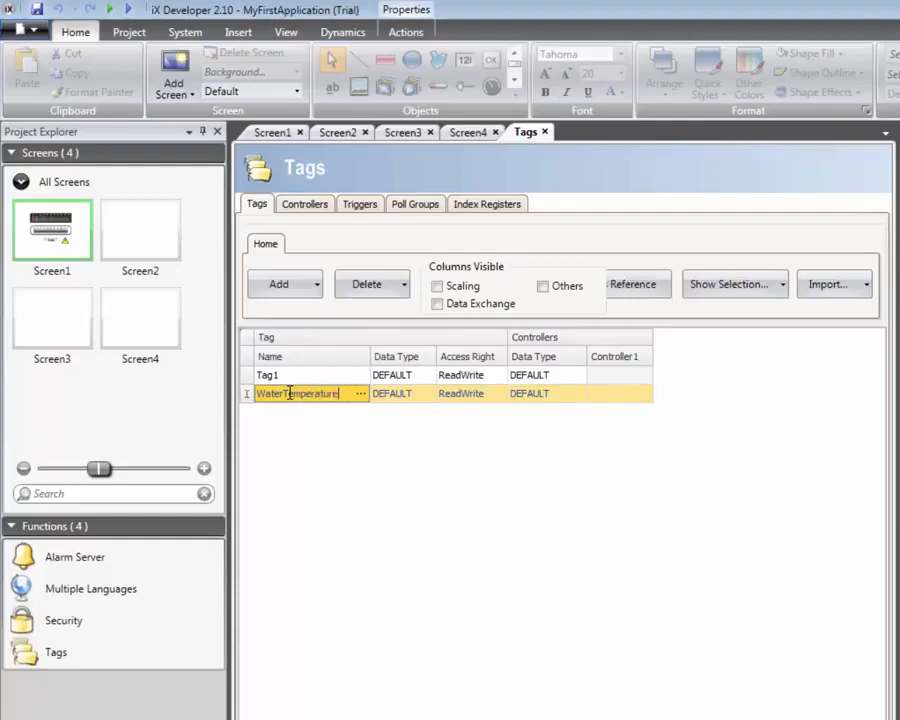
click(620, 393)
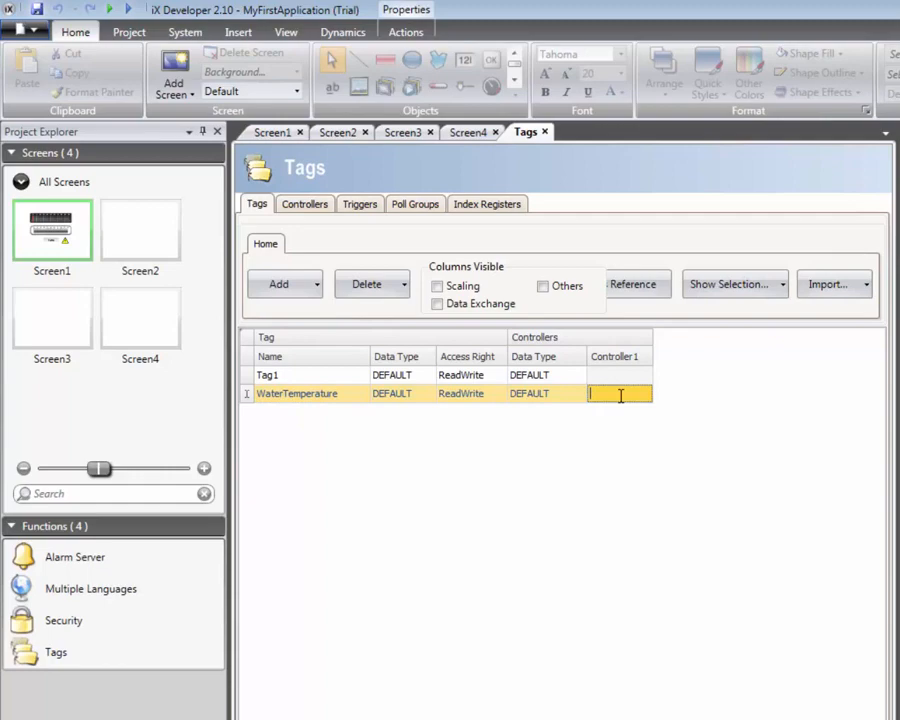
text(D0)
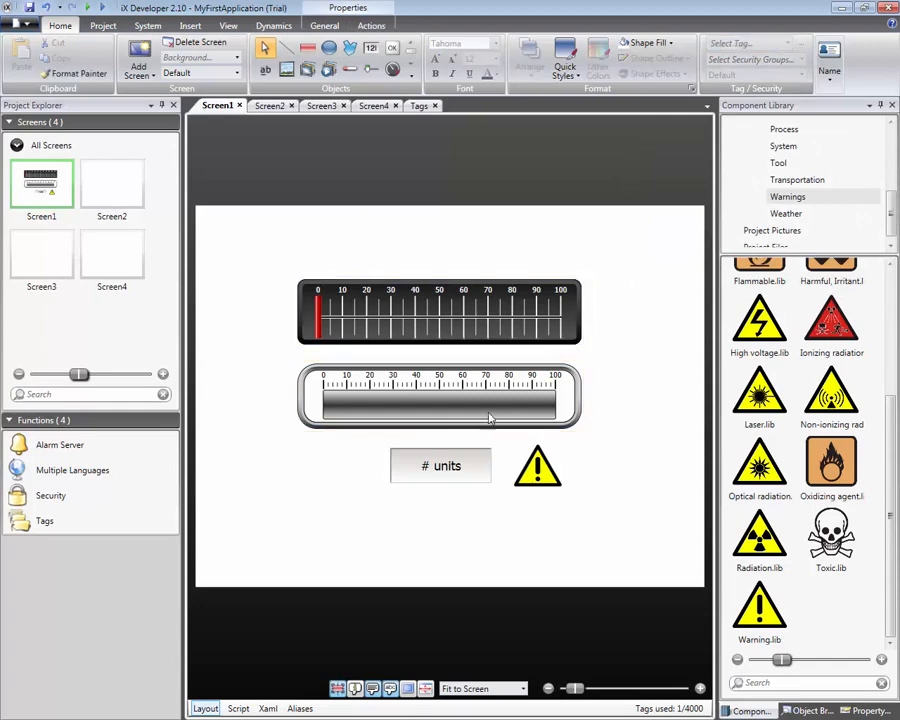
- Connect the '# units' numeric to new tag ProducedUnits at address C0, INT16
click(441, 465)
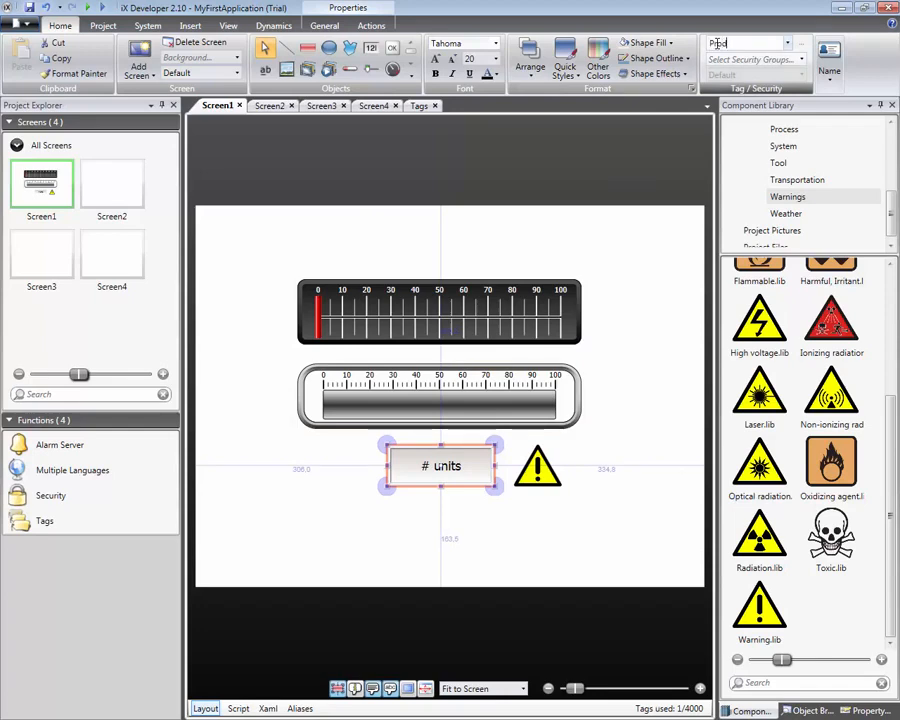
text(ProducedUnits)
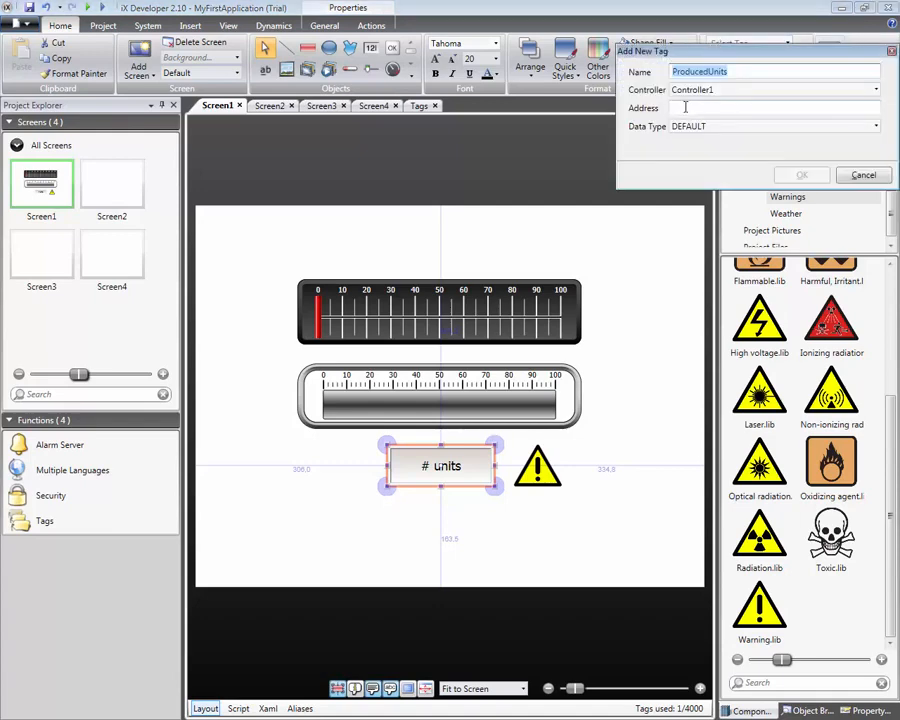
text(C0)
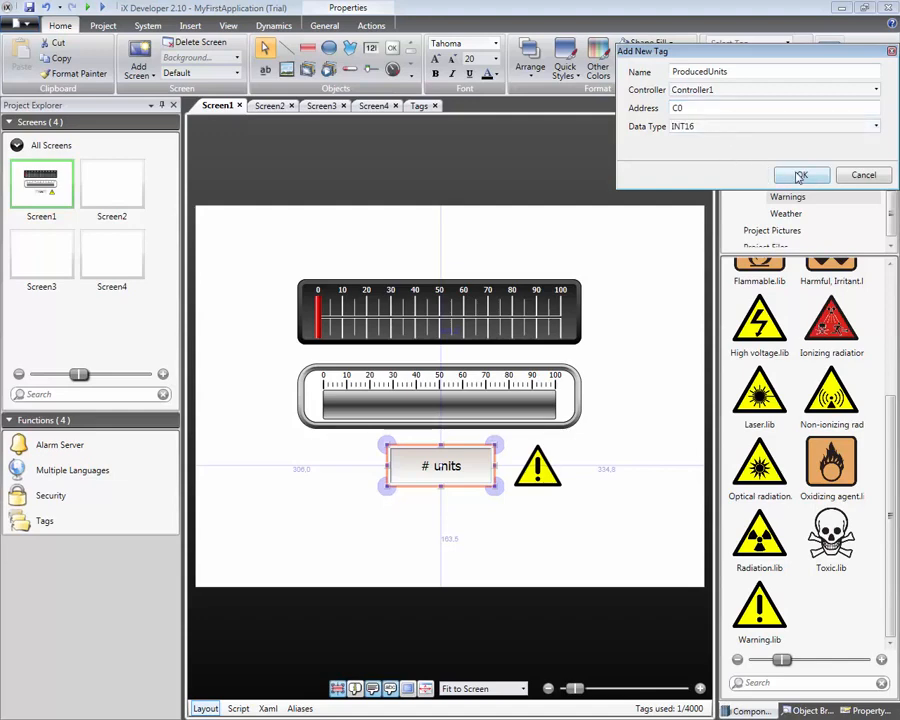
click(800, 175)
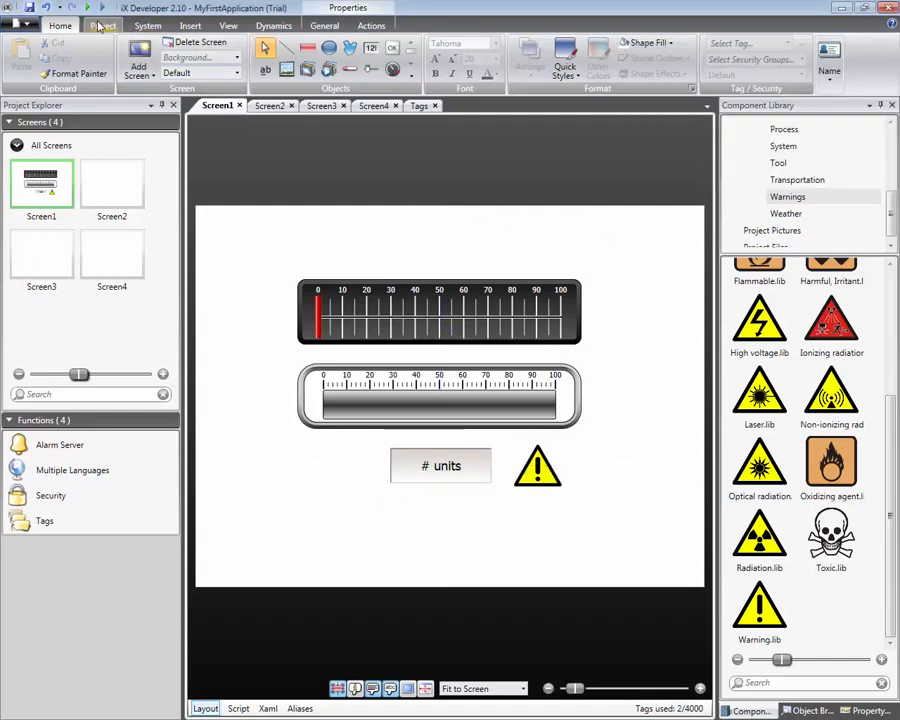
- Run MyFirstApplication from the Project tab in a preview window
click(103, 25)
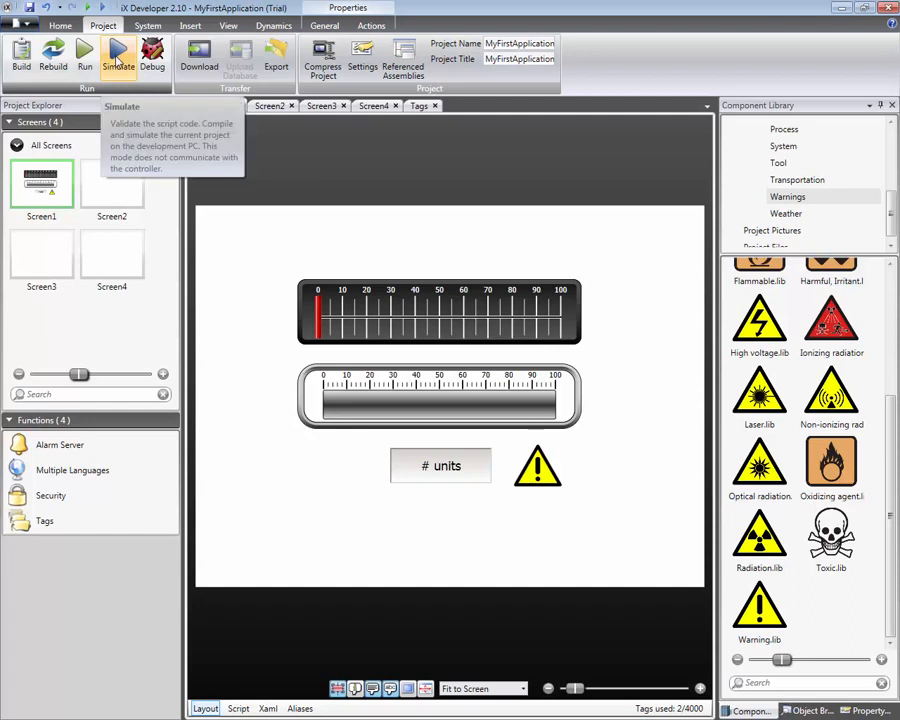
mouse_move(85, 52)
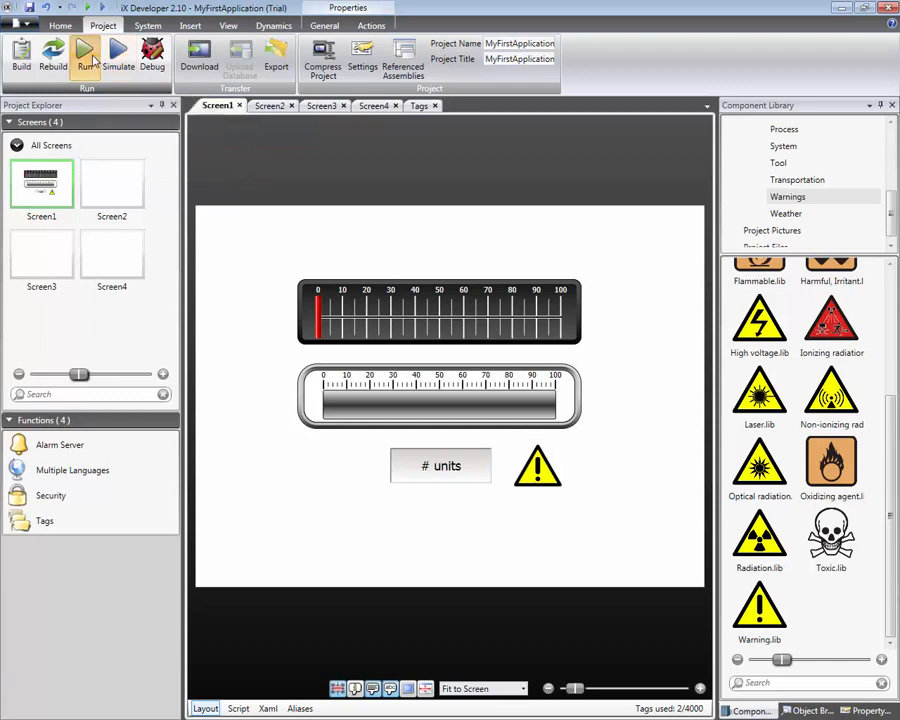
click(87, 55)
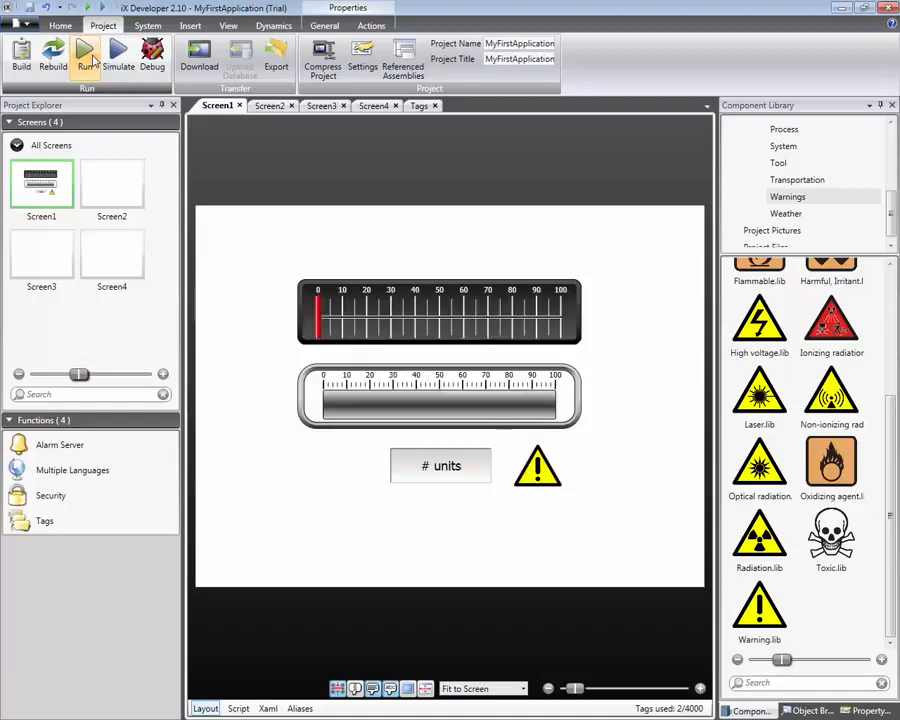
click(86, 57)
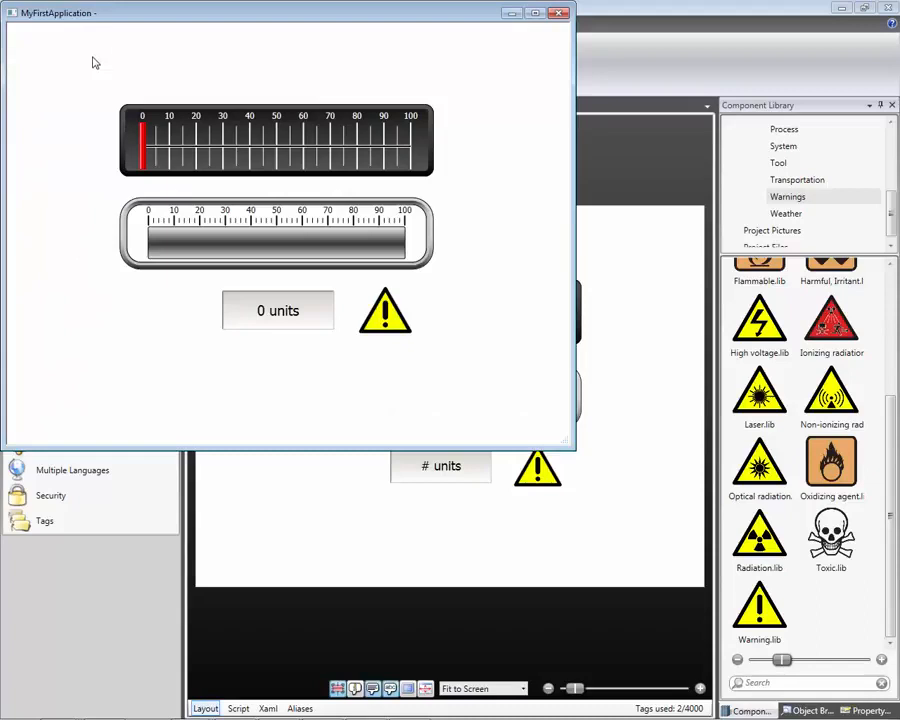